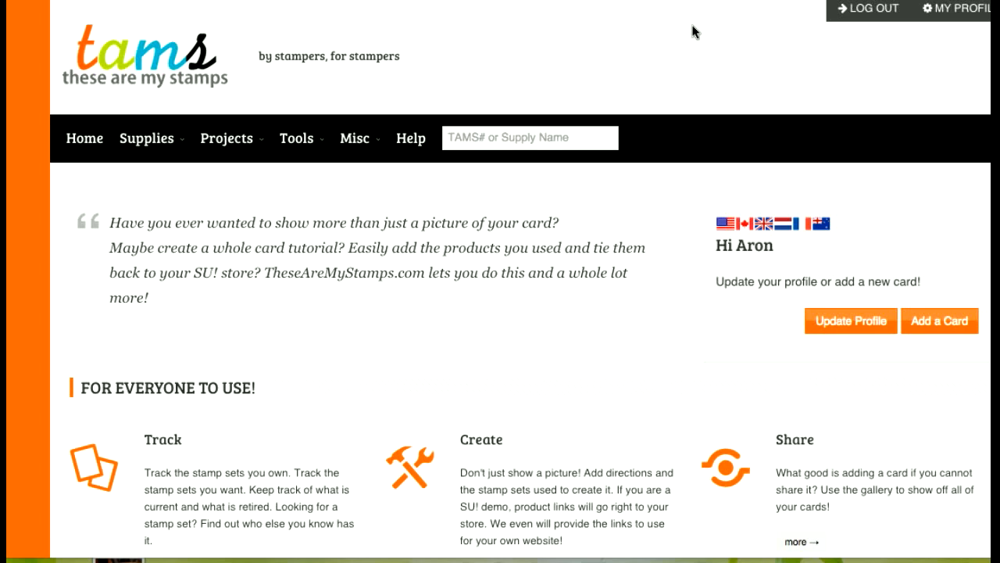
{"action": "mouse_move", "coordinate": [776, 74]}
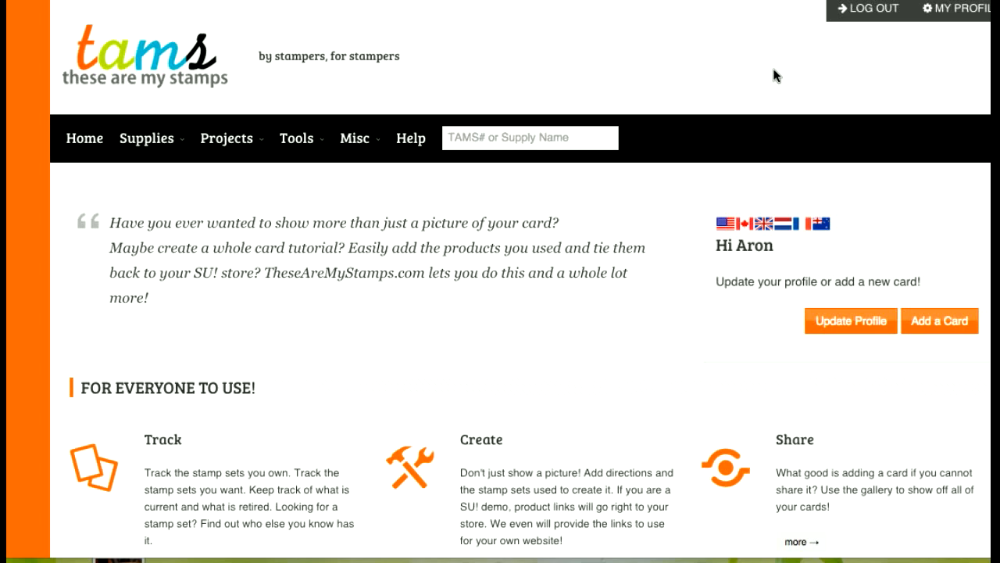
{"action": "mouse_move", "coordinate": [956, 39]}
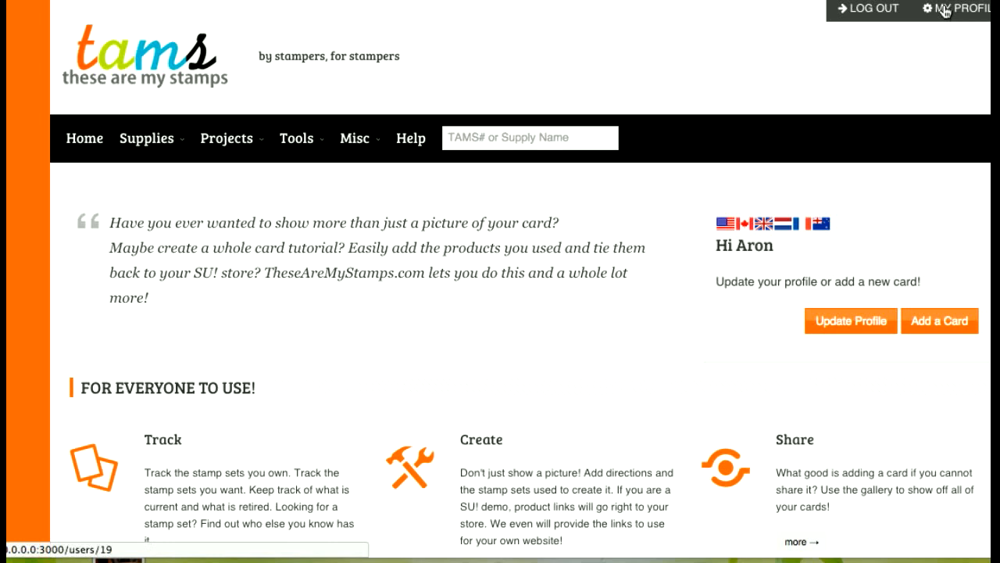
Go to My Profile's Watermarks tab and scroll to the Add Your Existing Watermark form
{"action": "left_click", "coordinate": [953, 9]}
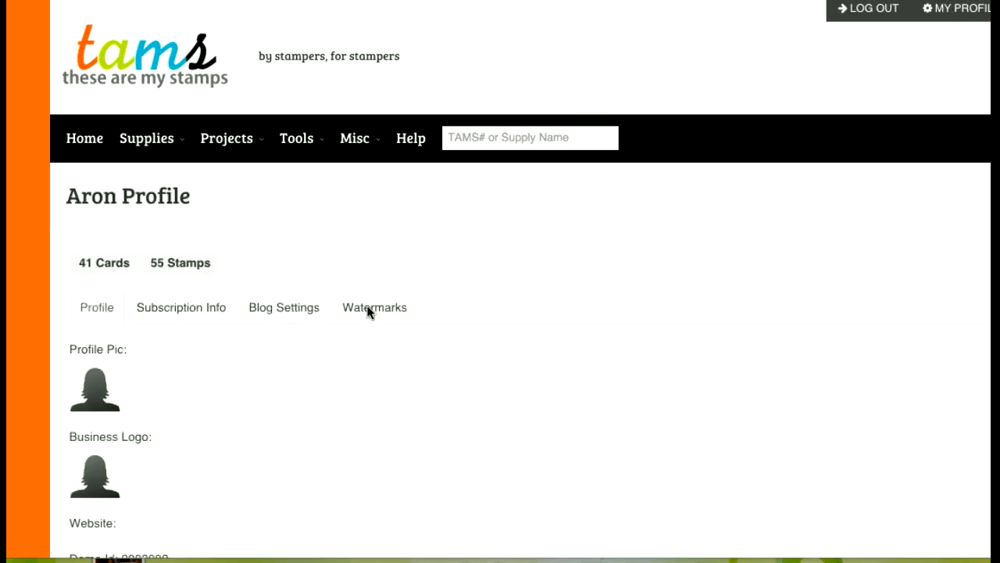
{"action": "left_click", "coordinate": [374, 308]}
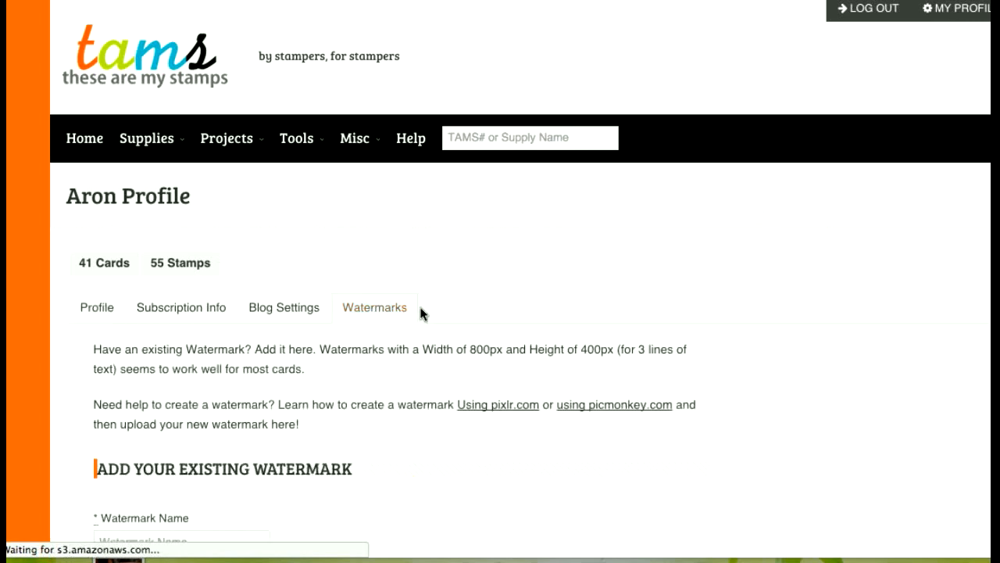
{"action": "scroll", "scroll_direction": "down", "scroll_amount": 3}
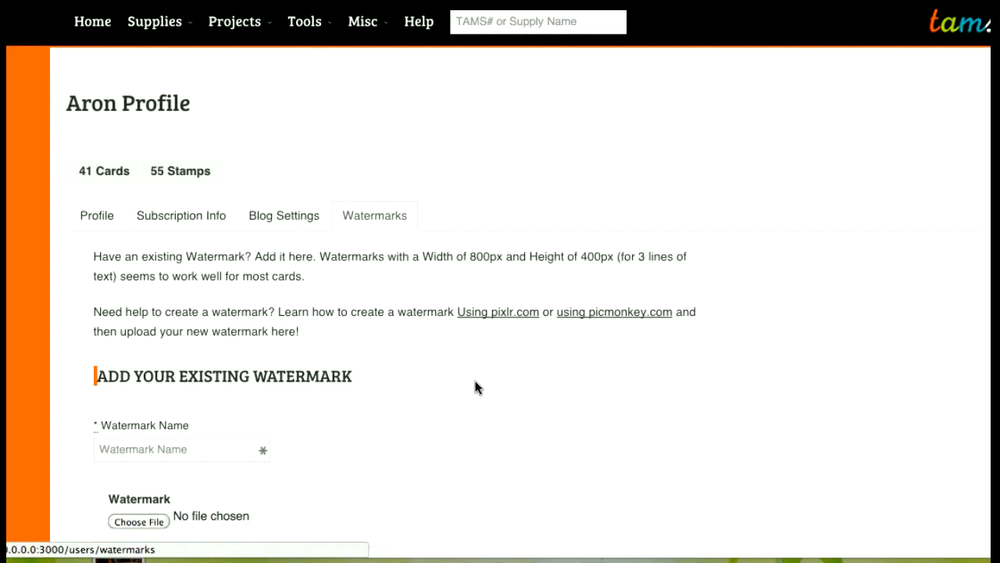
{"action": "mouse_move", "coordinate": [424, 336]}
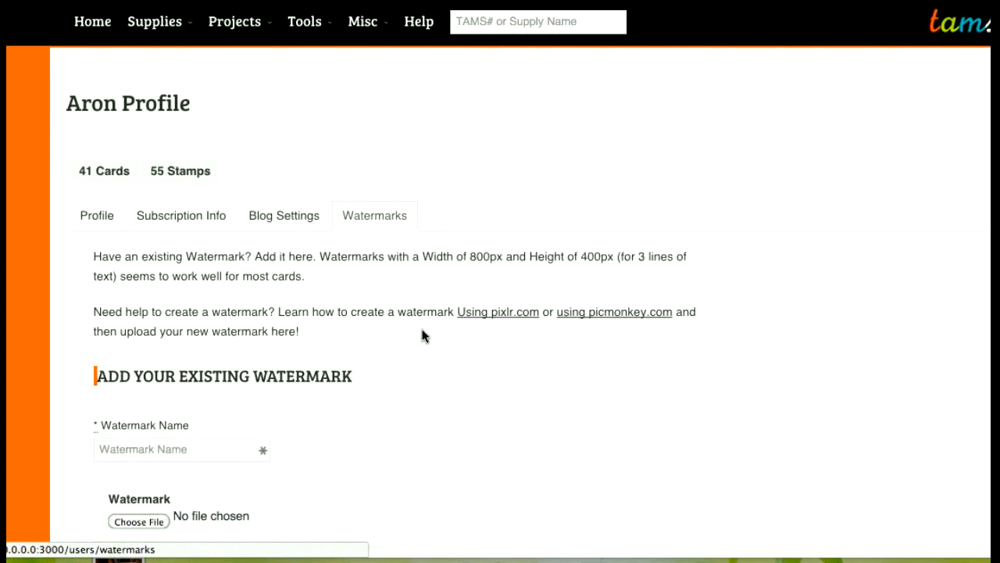
{"action": "mouse_move", "coordinate": [494, 282]}
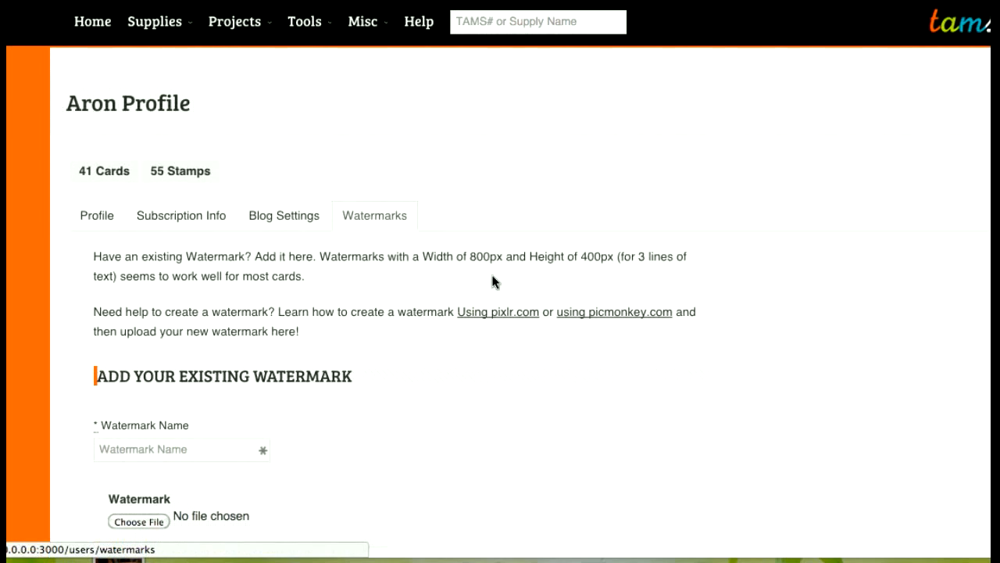
{"action": "mouse_move", "coordinate": [582, 269]}
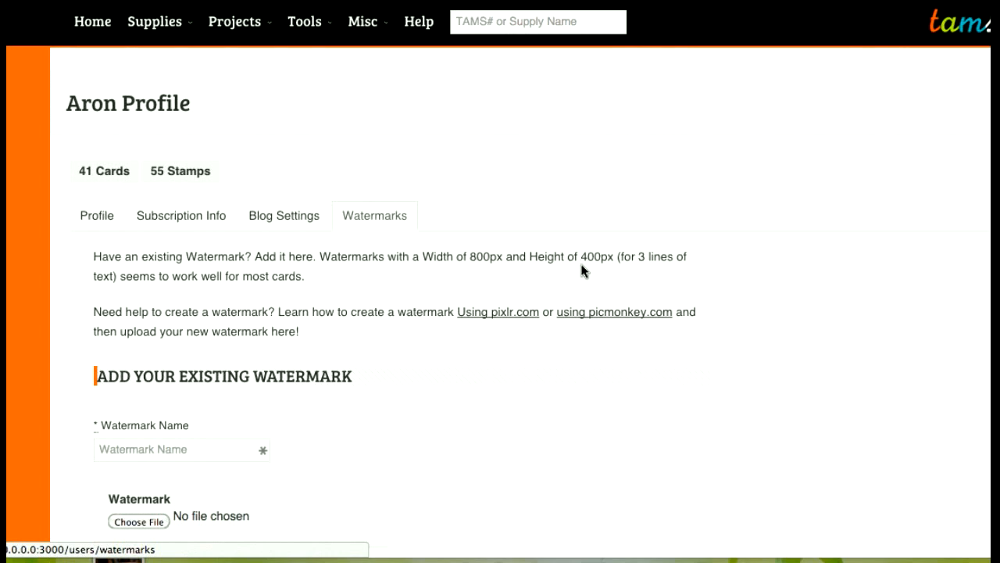
{"action": "mouse_move", "coordinate": [585, 279]}
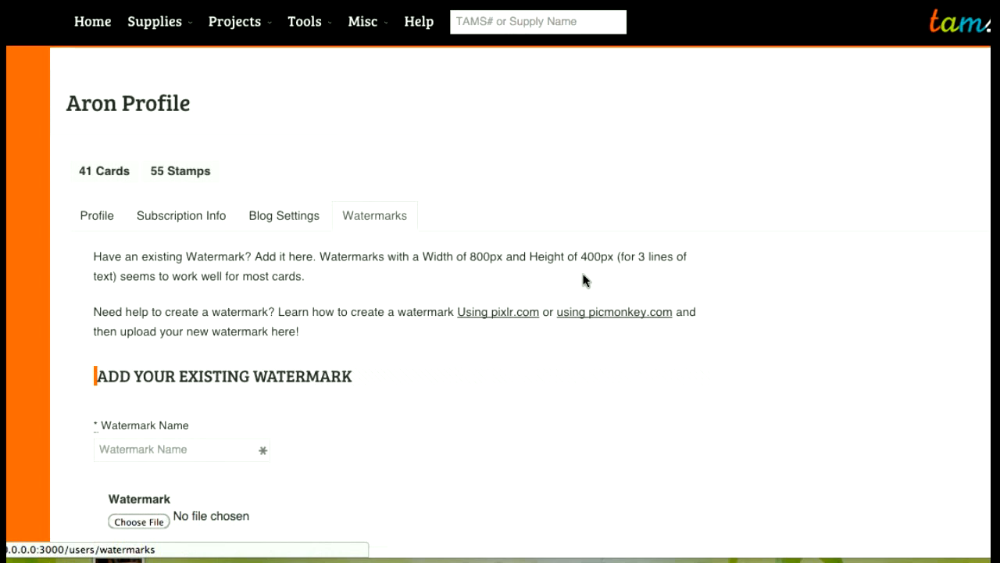
{"action": "mouse_move", "coordinate": [578, 268]}
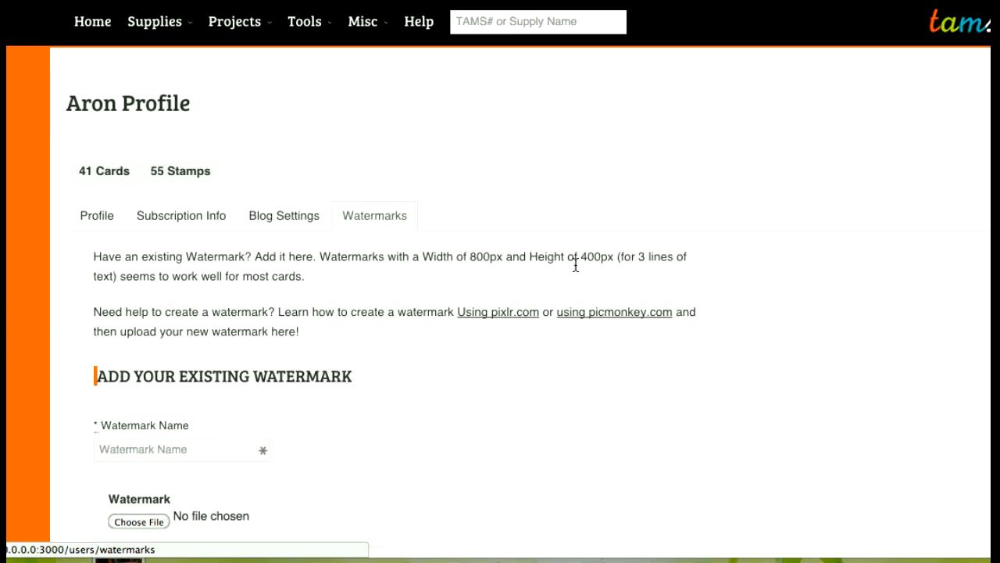
{"action": "mouse_move", "coordinate": [550, 283]}
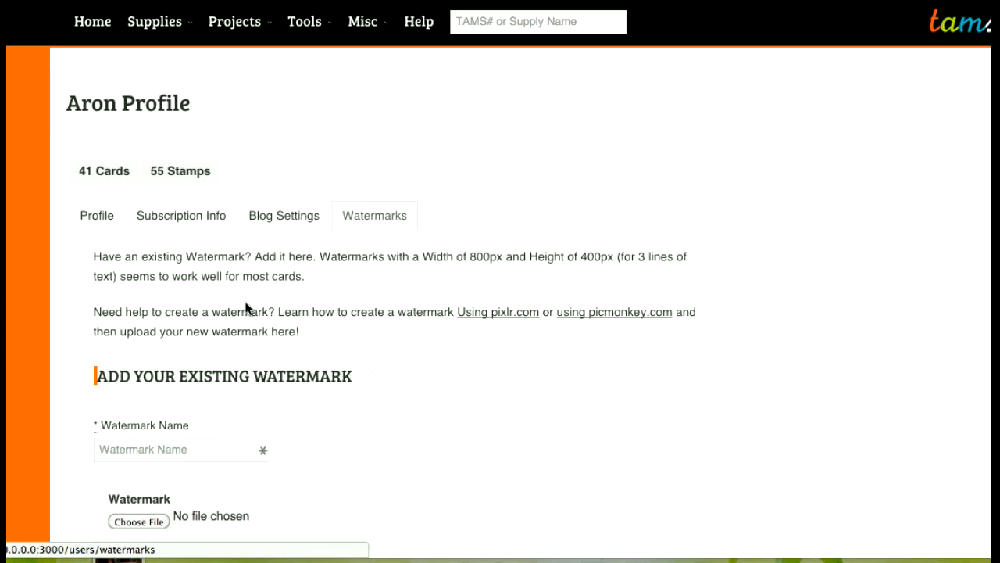
{"action": "mouse_move", "coordinate": [461, 373]}
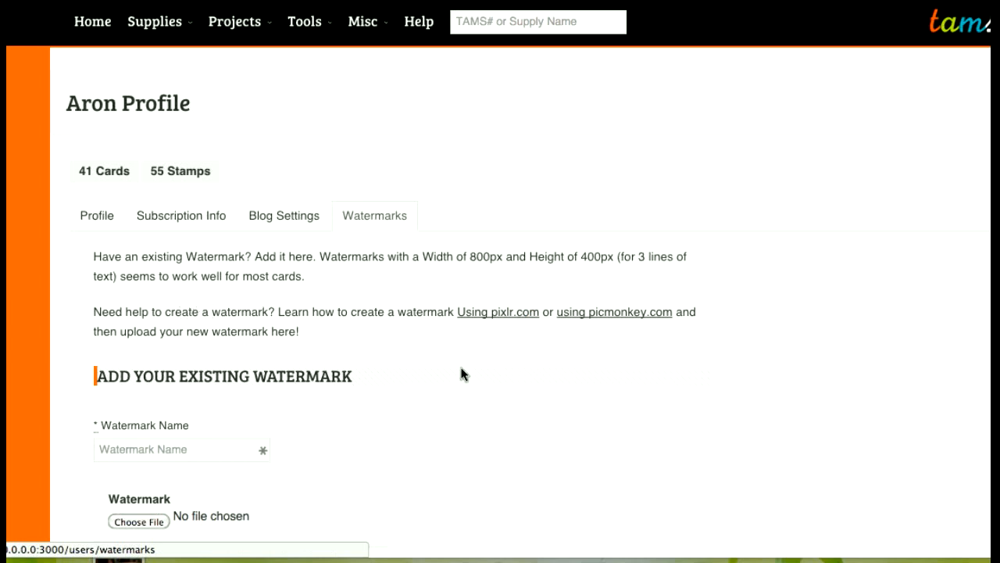
{"action": "mouse_move", "coordinate": [503, 336]}
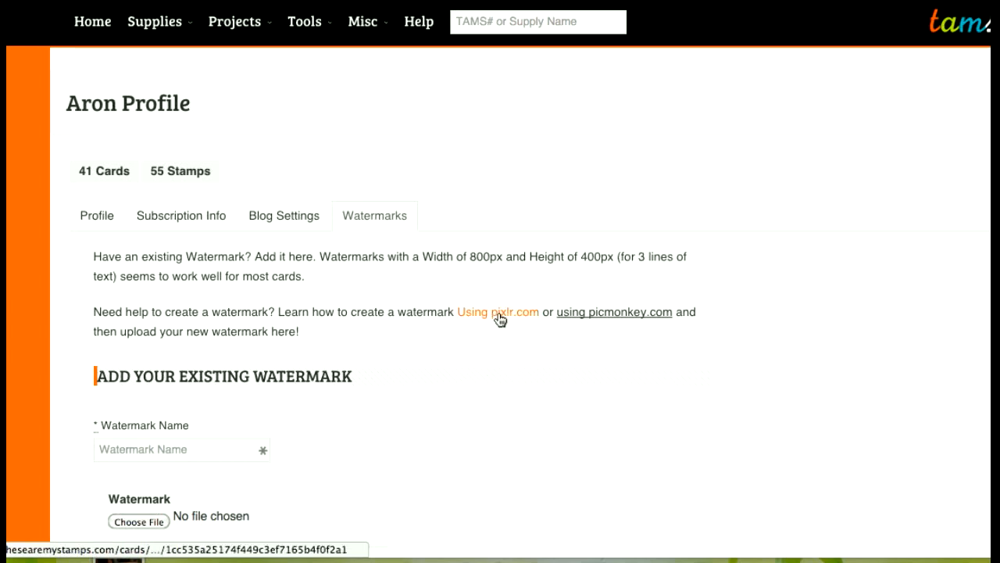
{"action": "mouse_move", "coordinate": [595, 319]}
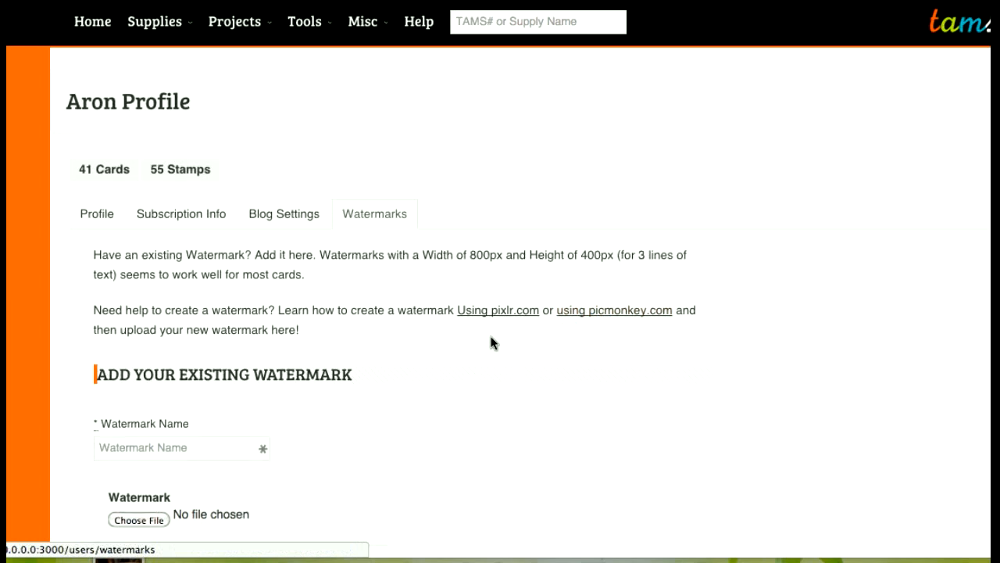
{"action": "scroll", "scroll_direction": "down", "scroll_amount": 3}
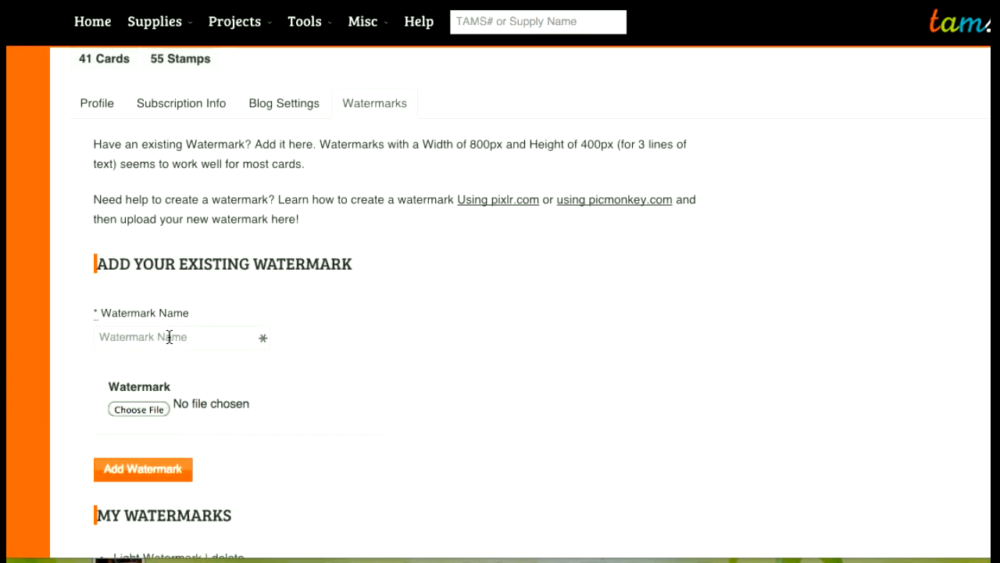
Upload watermark.png as a new watermark named 'Dark Watermark'
{"action": "type", "text": "Dark Watermark"}
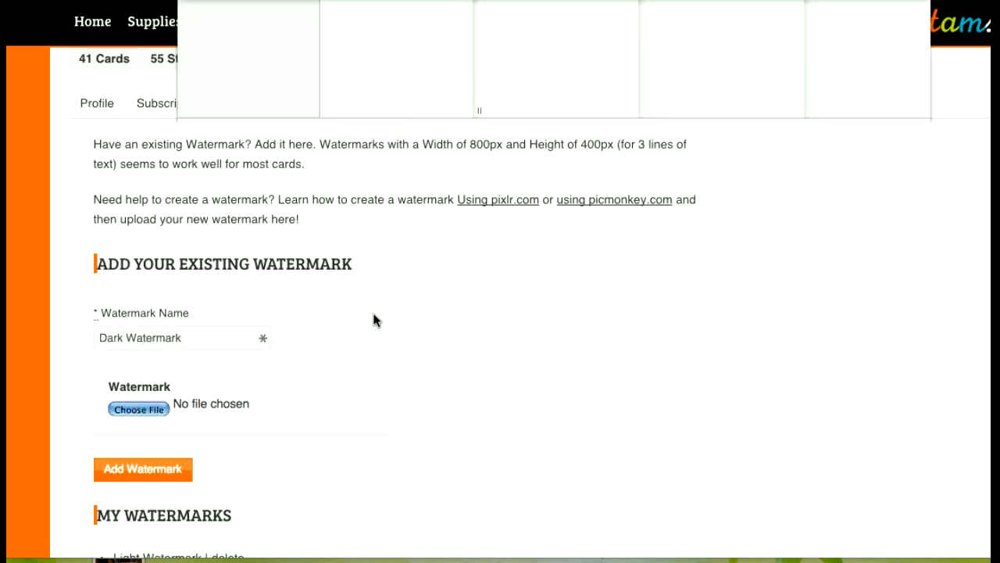
{"action": "left_click", "coordinate": [137, 409]}
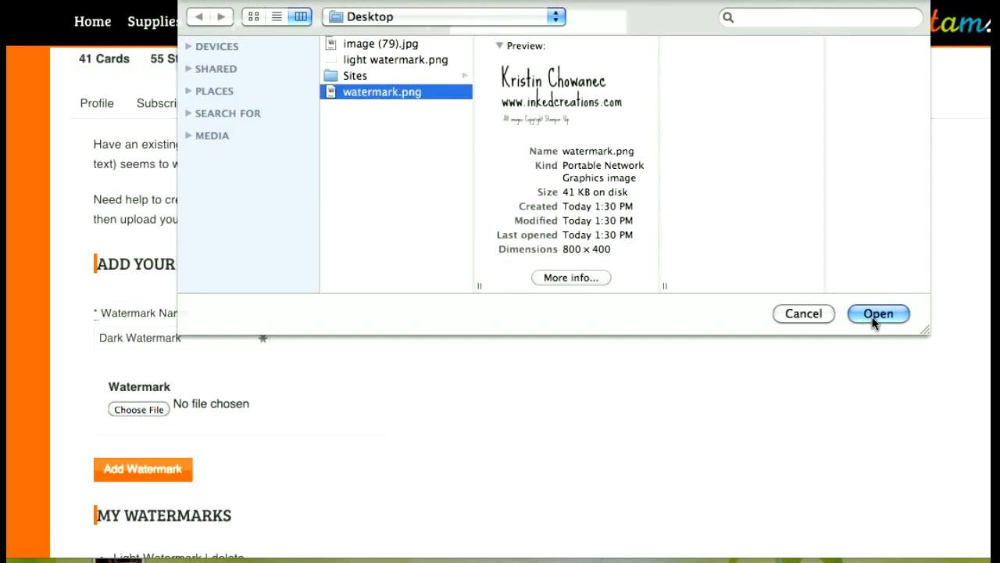
{"action": "left_click", "coordinate": [878, 313]}
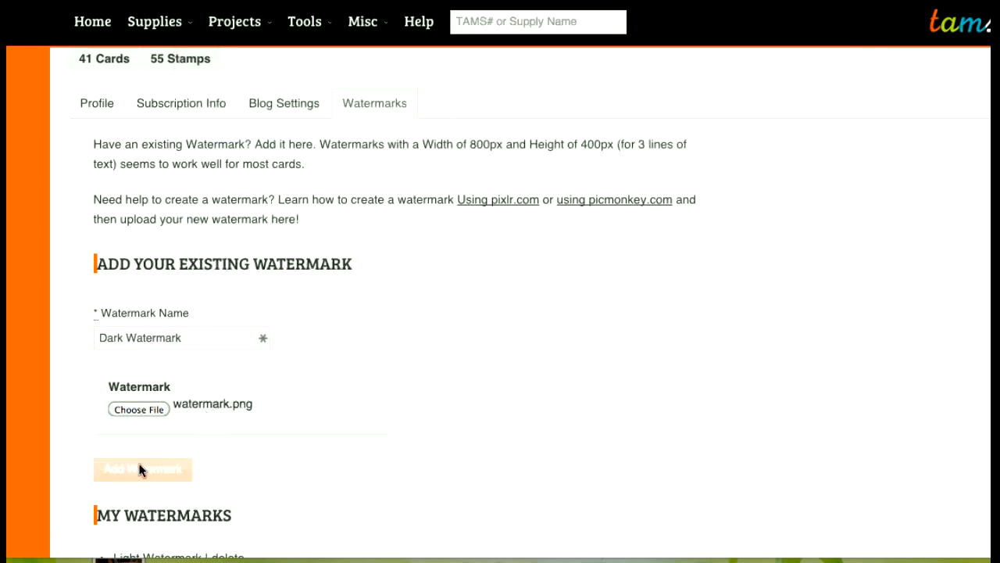
{"action": "left_click", "coordinate": [143, 469]}
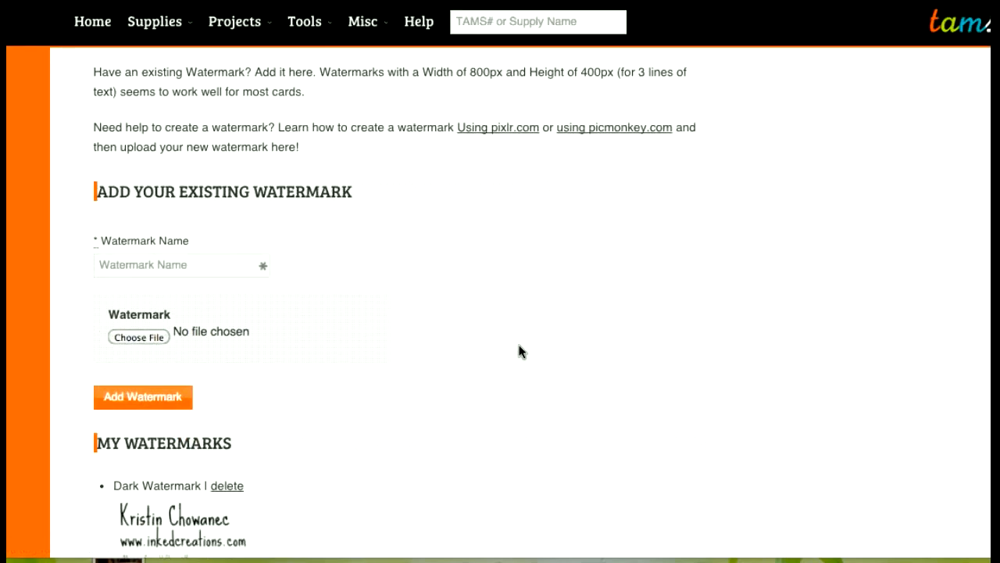
Scroll the Watermarks list to view Dark Watermark and Light Watermark
{"action": "scroll", "scroll_direction": "down", "scroll_amount": 3}
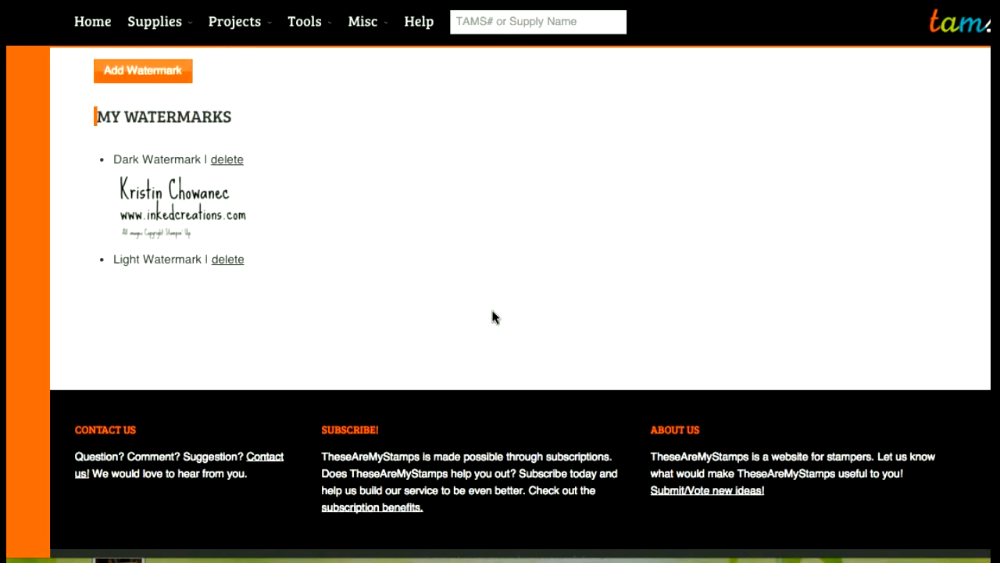
{"action": "mouse_move", "coordinate": [228, 159]}
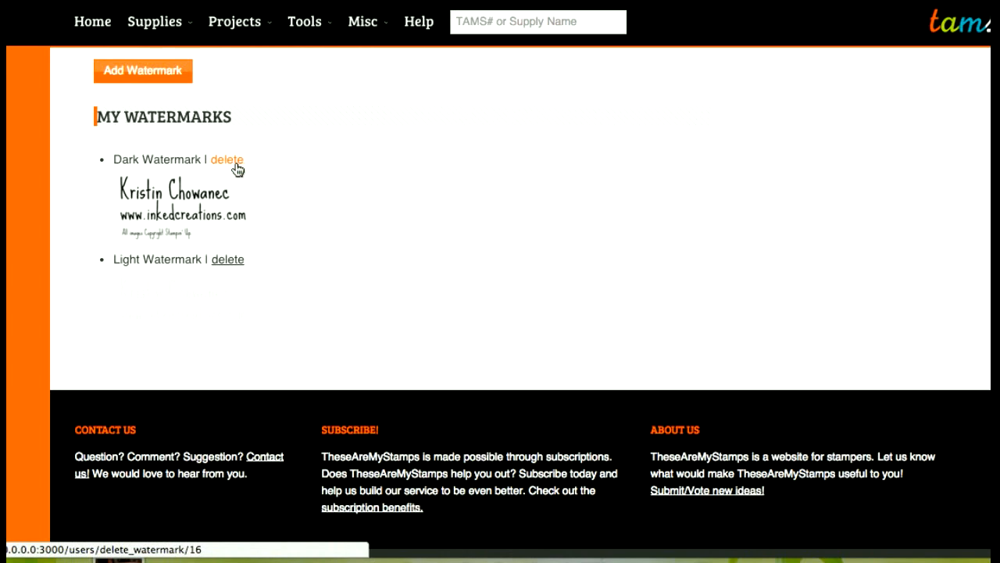
{"action": "mouse_move", "coordinate": [131, 263]}
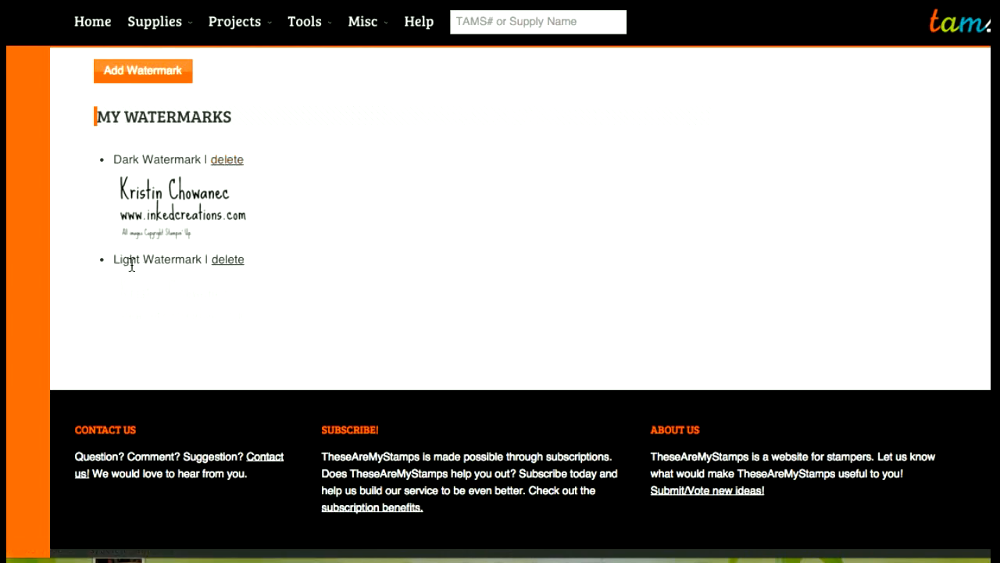
{"action": "mouse_move", "coordinate": [178, 305]}
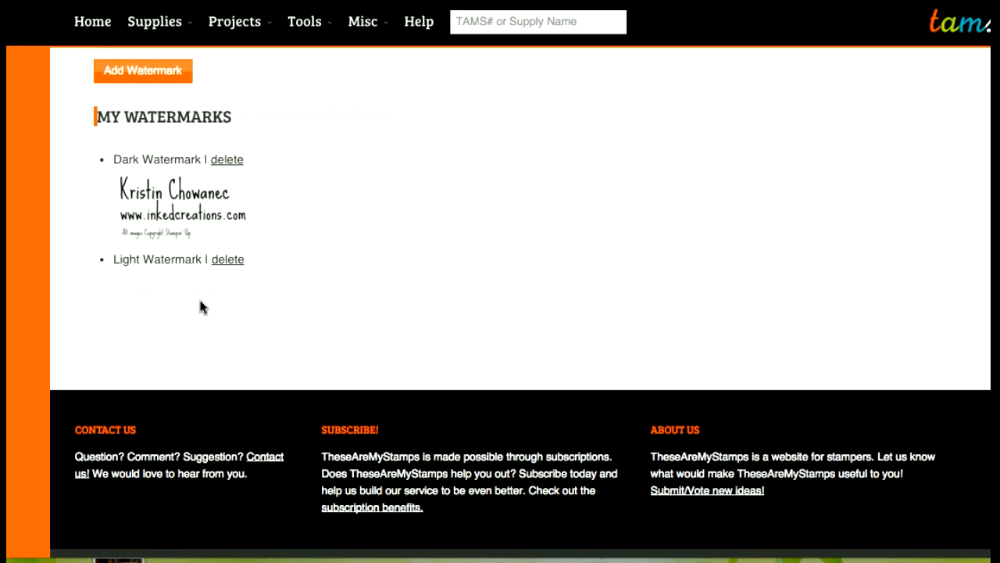
{"action": "mouse_move", "coordinate": [259, 294]}
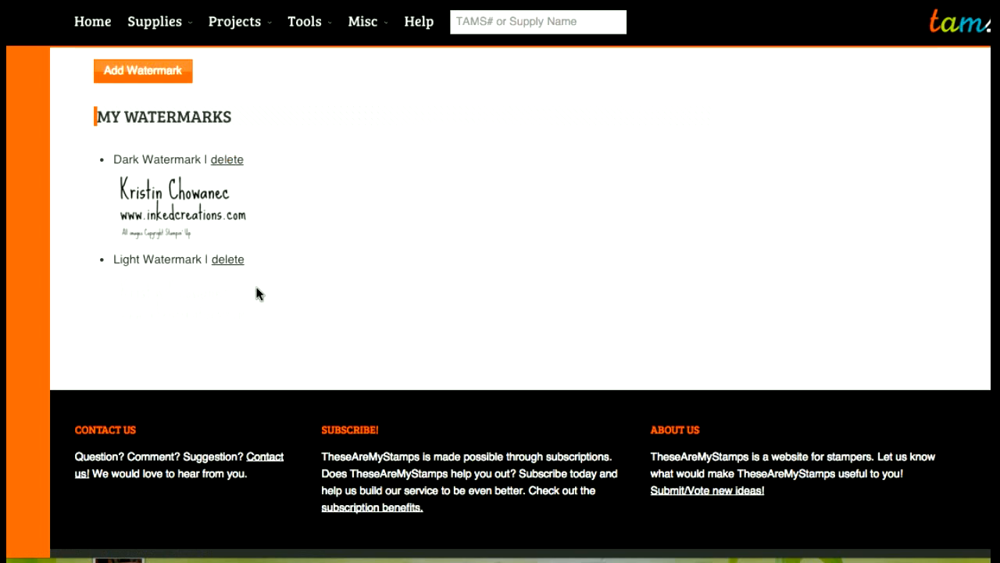
{"action": "mouse_move", "coordinate": [228, 259]}
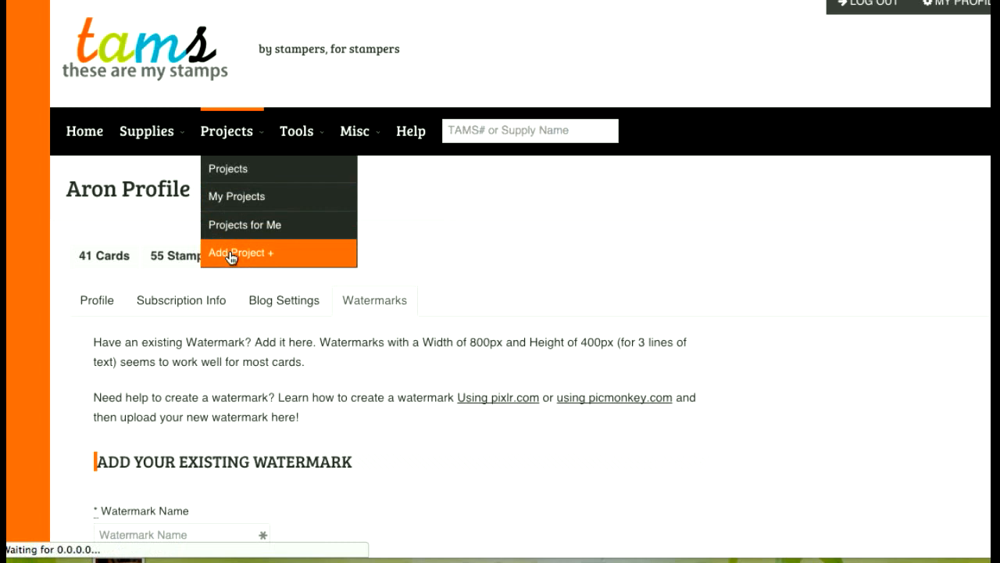
Create a project titled 'New card' with image (79).jpg attached as its finished picture
{"action": "left_click", "coordinate": [240, 252]}
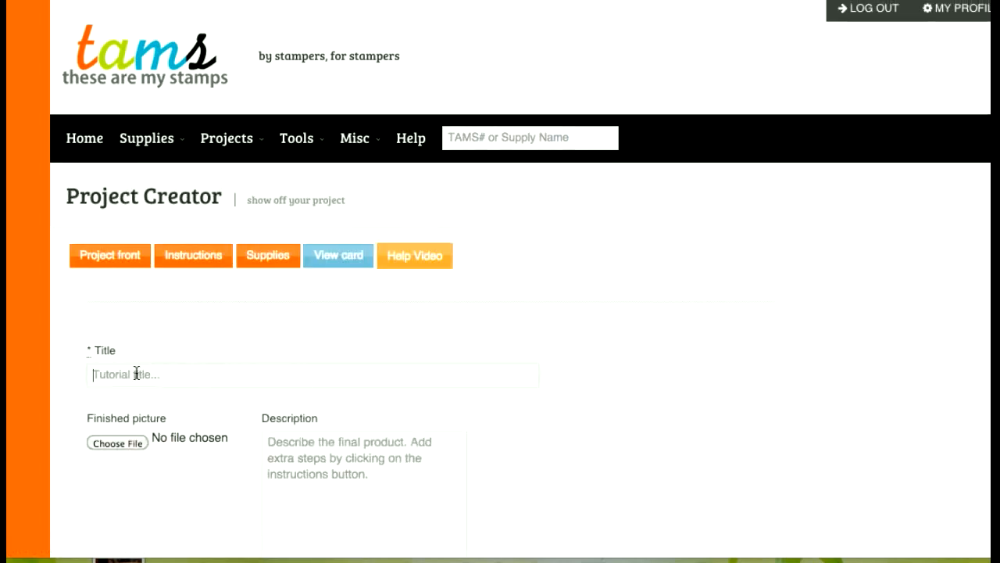
{"action": "type", "text": "New card"}
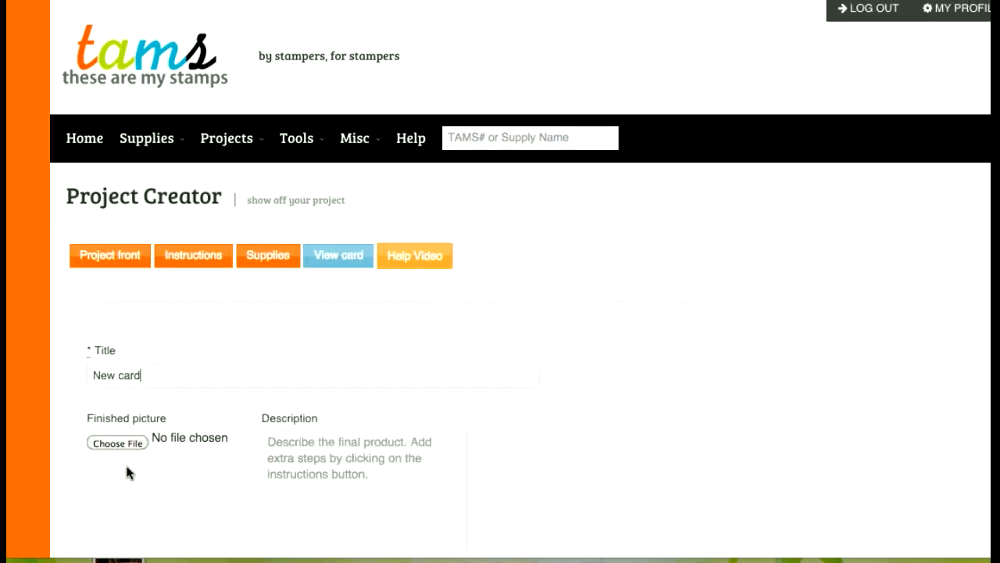
{"action": "left_click", "coordinate": [117, 443]}
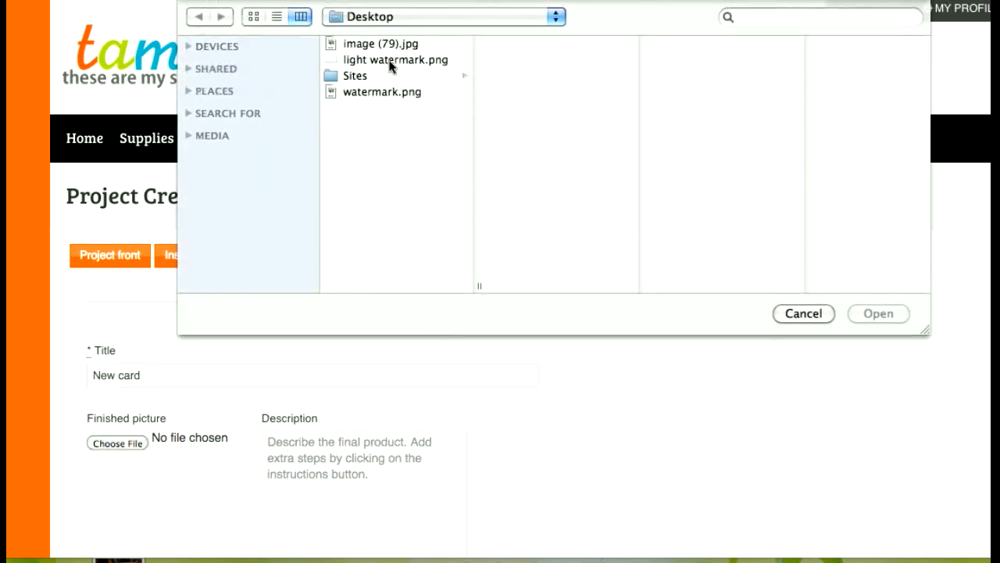
{"action": "left_click", "coordinate": [381, 43]}
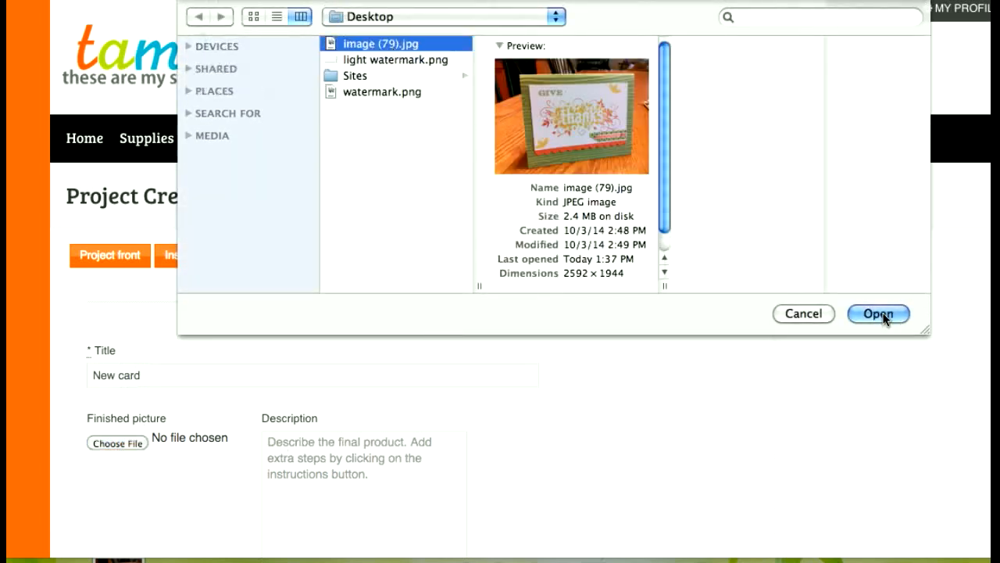
{"action": "left_click", "coordinate": [878, 314]}
{"action": "type", "text": "testing watermark"}
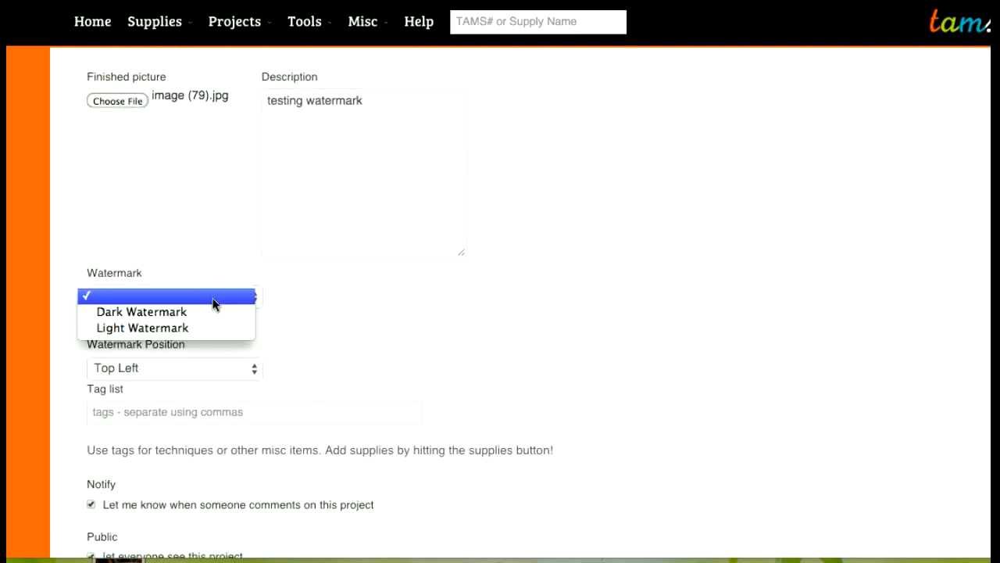
{"action": "mouse_move", "coordinate": [143, 327]}
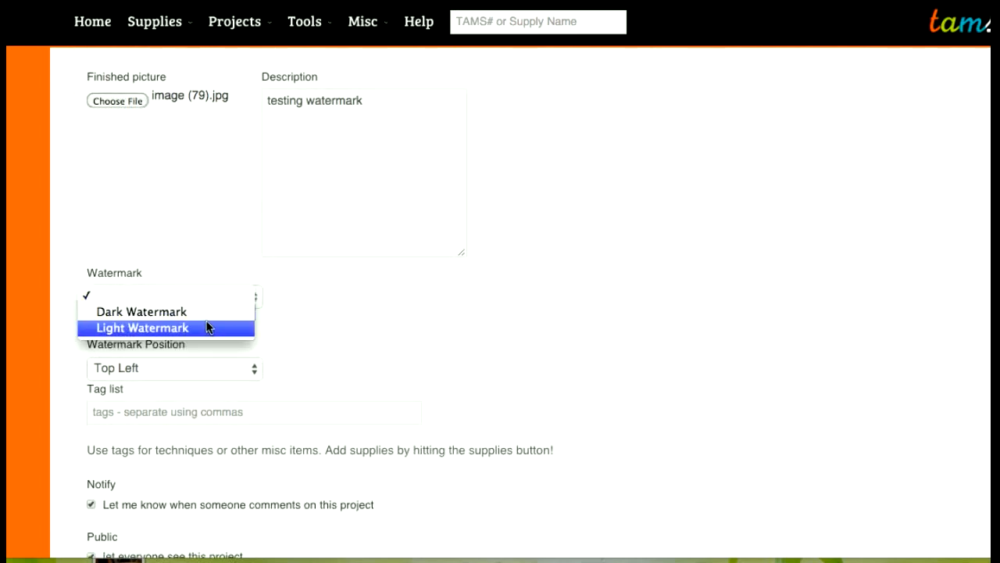
{"action": "mouse_move", "coordinate": [141, 311]}
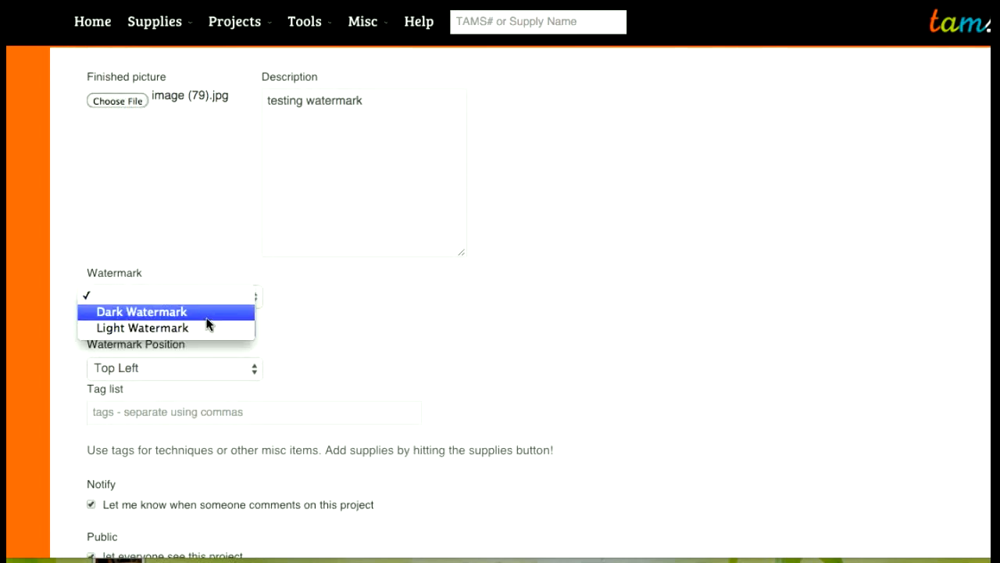
{"action": "mouse_move", "coordinate": [211, 328]}
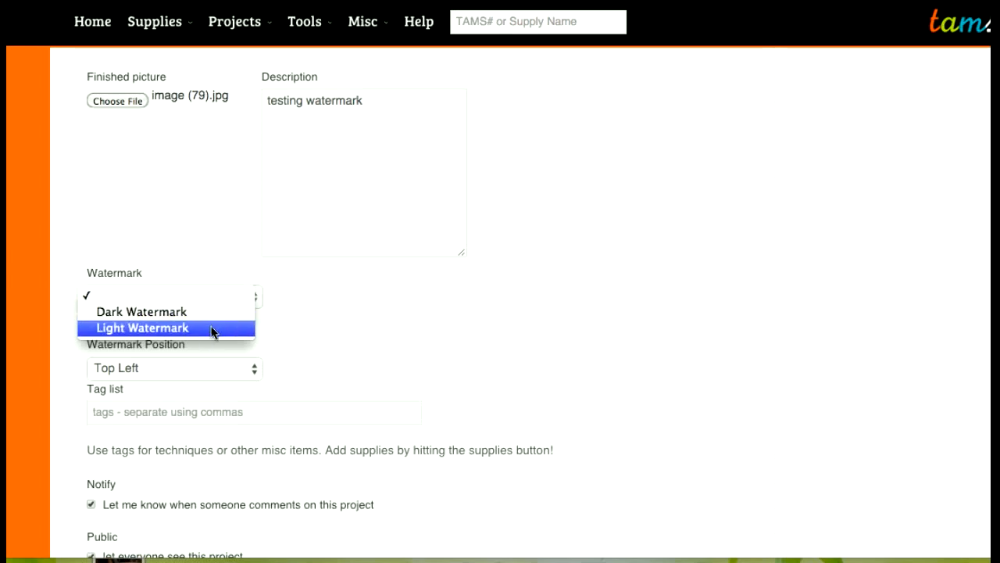
Set New card's watermark to Dark Watermark at Top Left and save
{"action": "left_click", "coordinate": [141, 328]}
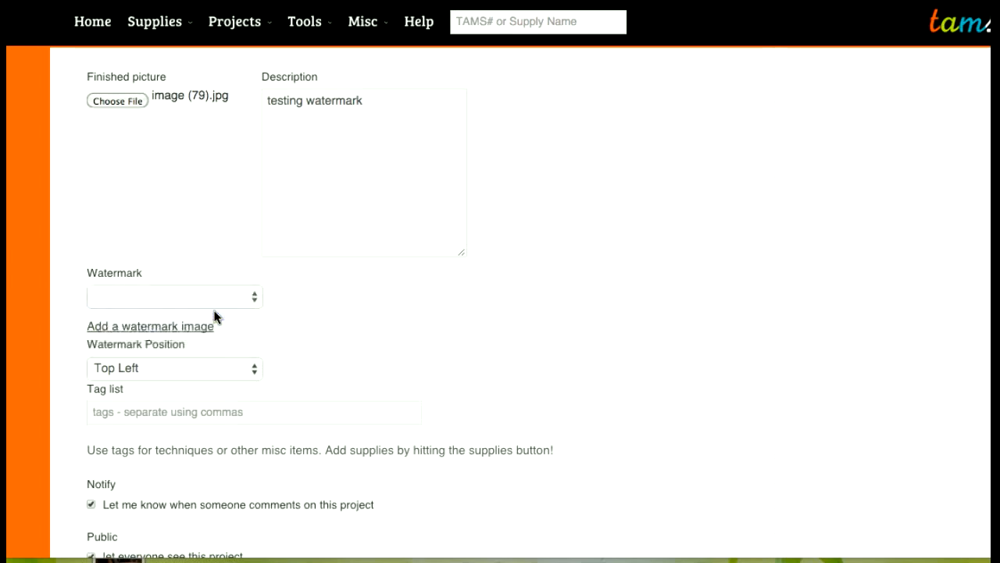
{"action": "left_click", "coordinate": [173, 368]}
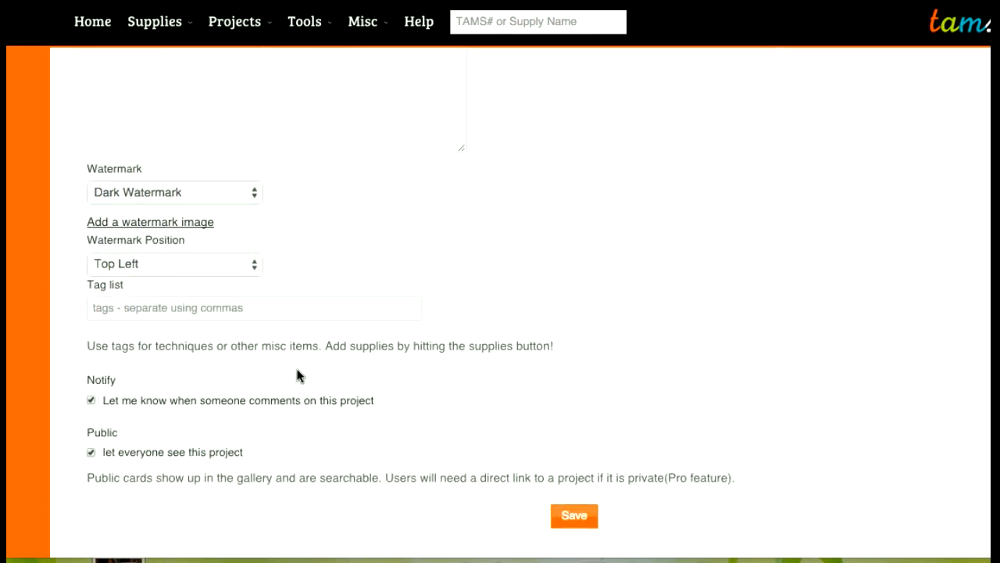
{"action": "left_click", "coordinate": [573, 515]}
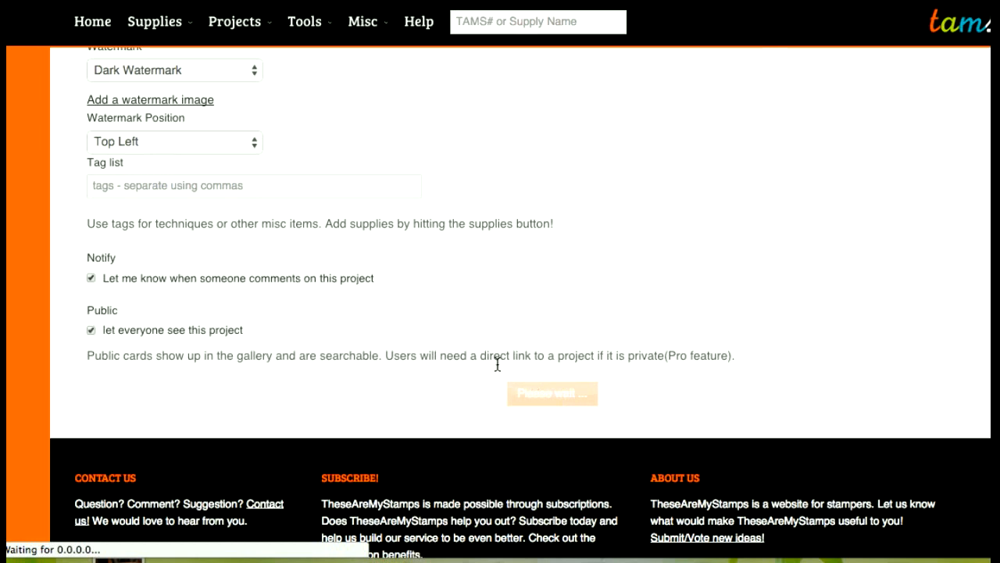
{"action": "mouse_move", "coordinate": [484, 352]}
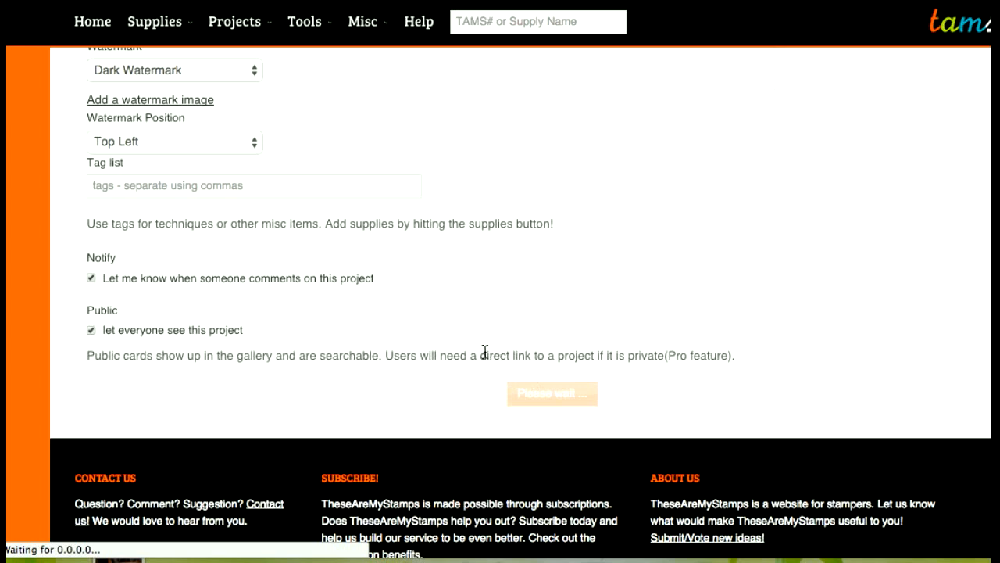
{"action": "mouse_move", "coordinate": [483, 336]}
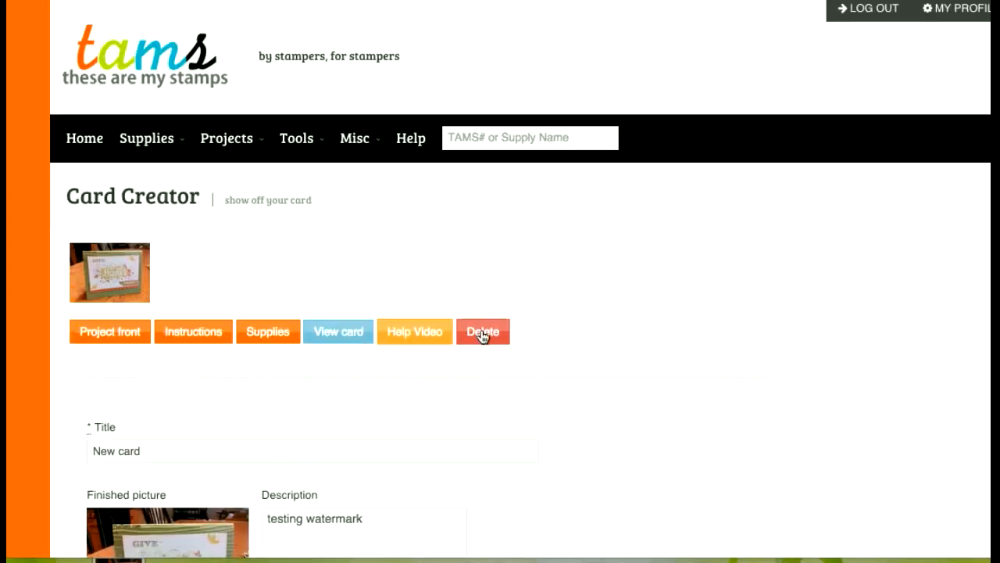
Switch New card's watermark to Light Watermark and save the project again
{"action": "scroll", "scroll_direction": "down", "scroll_amount": 3}
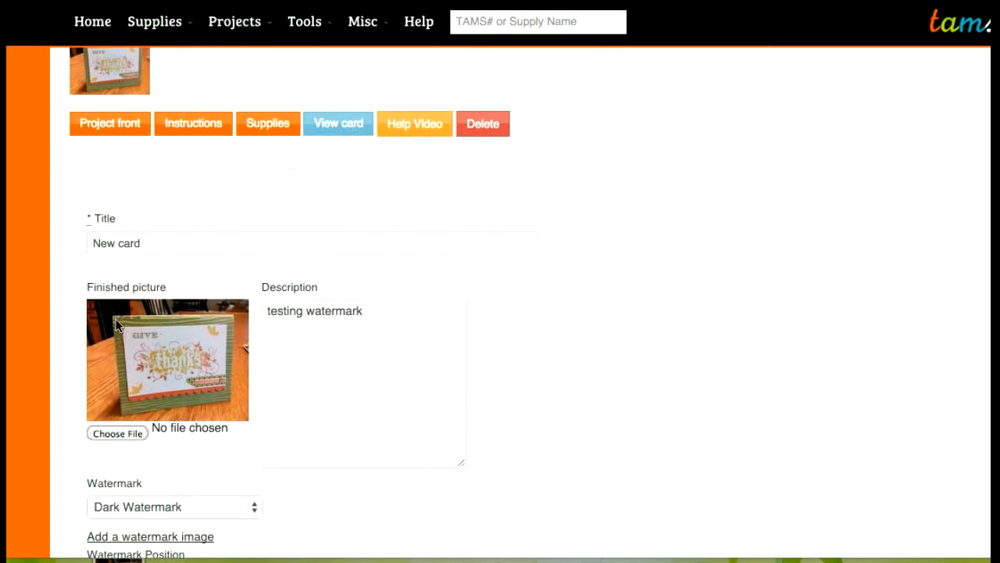
{"action": "mouse_move", "coordinate": [154, 329]}
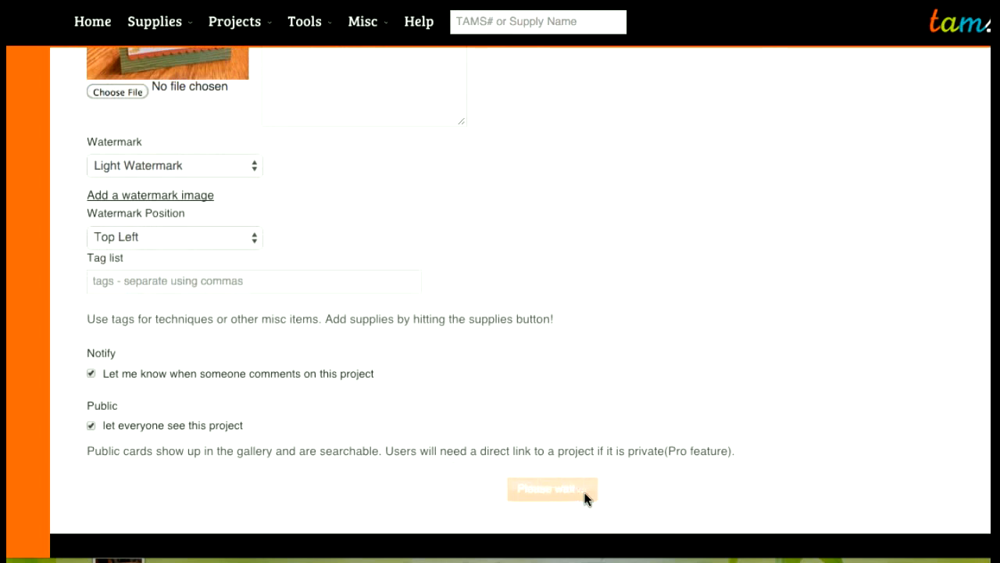
{"action": "left_click", "coordinate": [552, 489]}
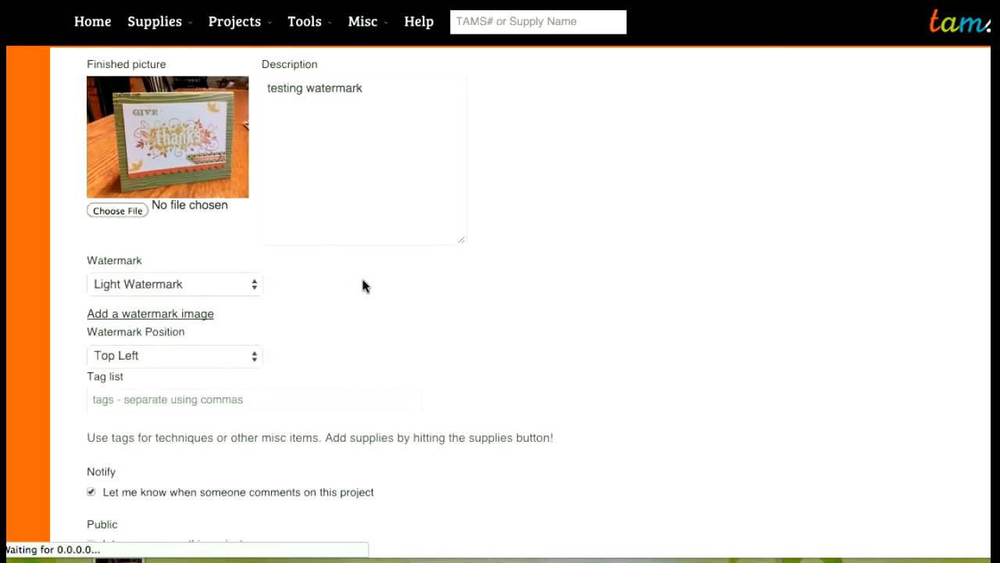
{"action": "mouse_move", "coordinate": [233, 137]}
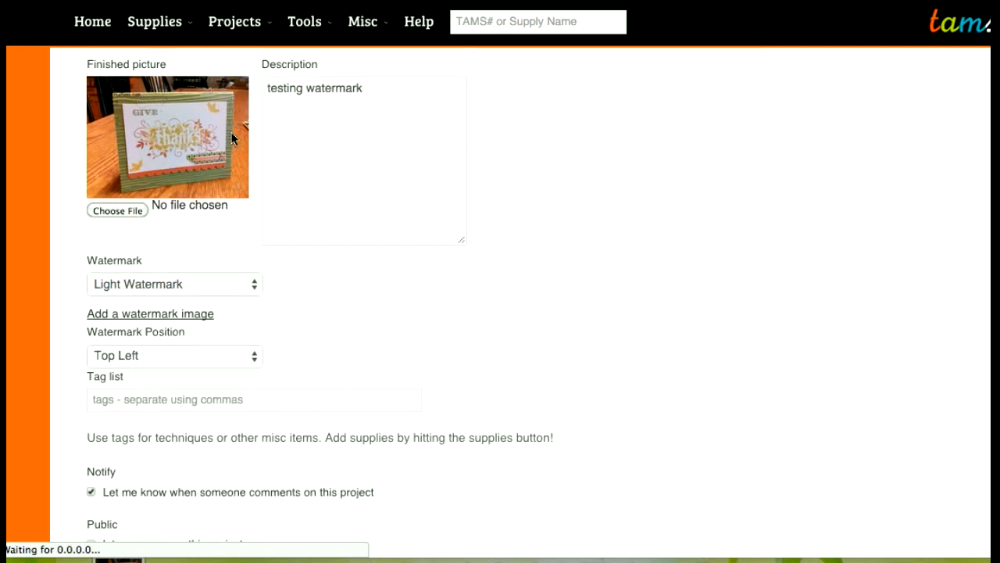
{"action": "mouse_move", "coordinate": [108, 100]}
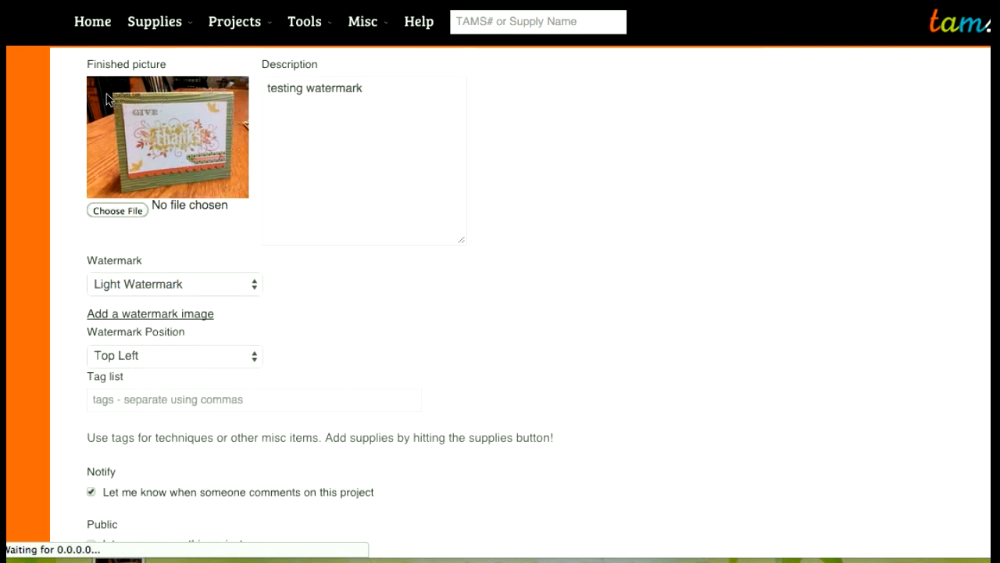
{"action": "mouse_move", "coordinate": [237, 190]}
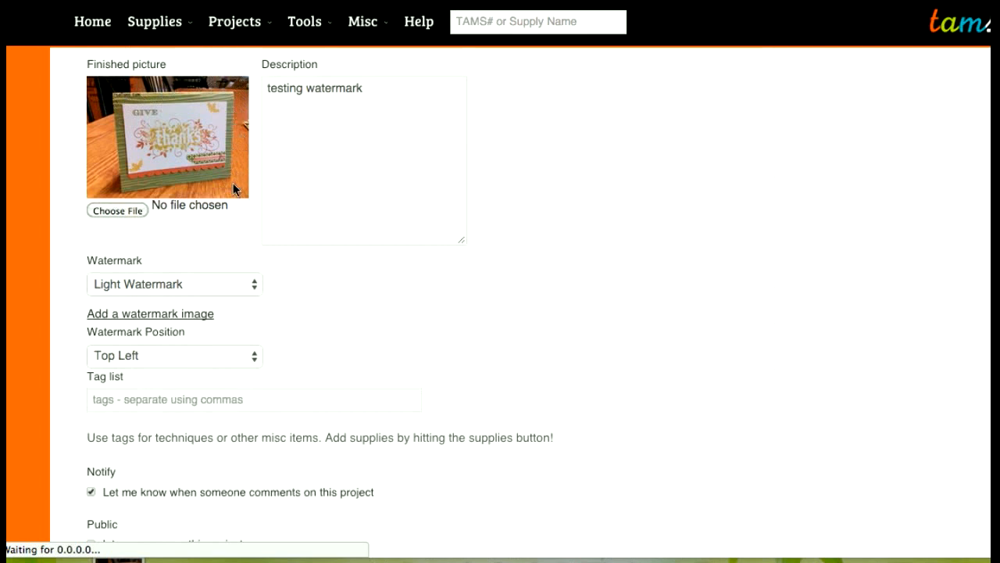
{"action": "mouse_move", "coordinate": [133, 179]}
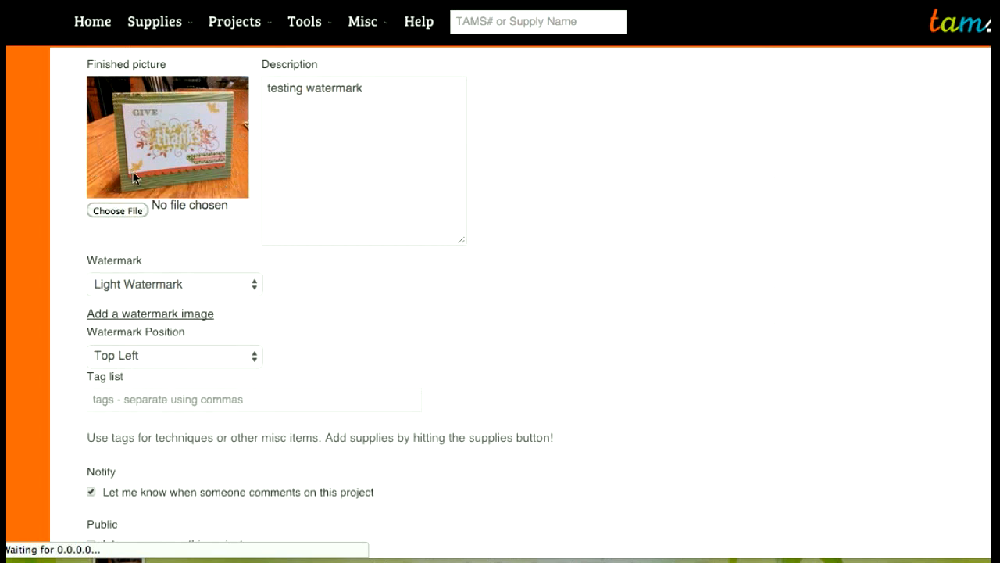
{"action": "mouse_move", "coordinate": [633, 288]}
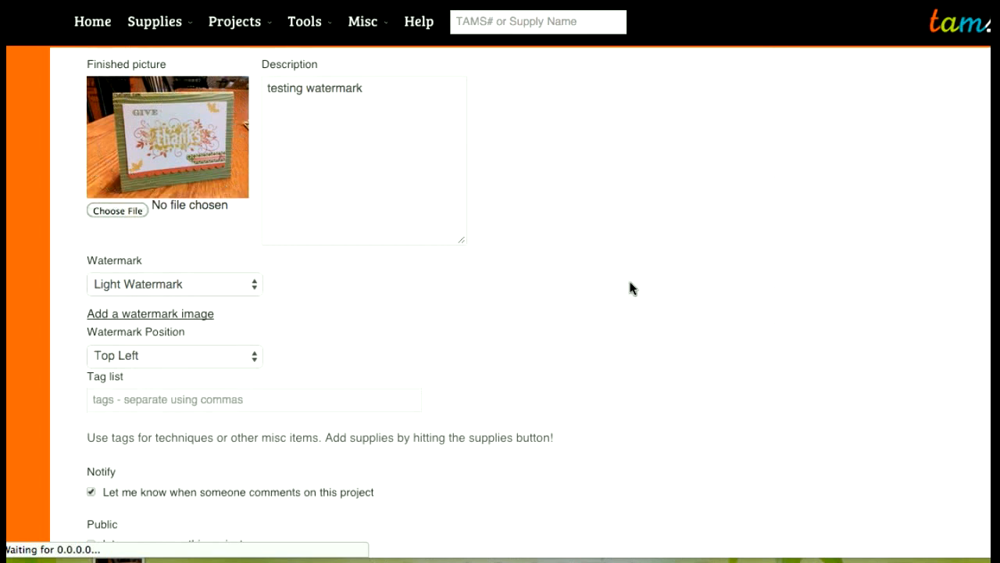
{"action": "mouse_move", "coordinate": [581, 233]}
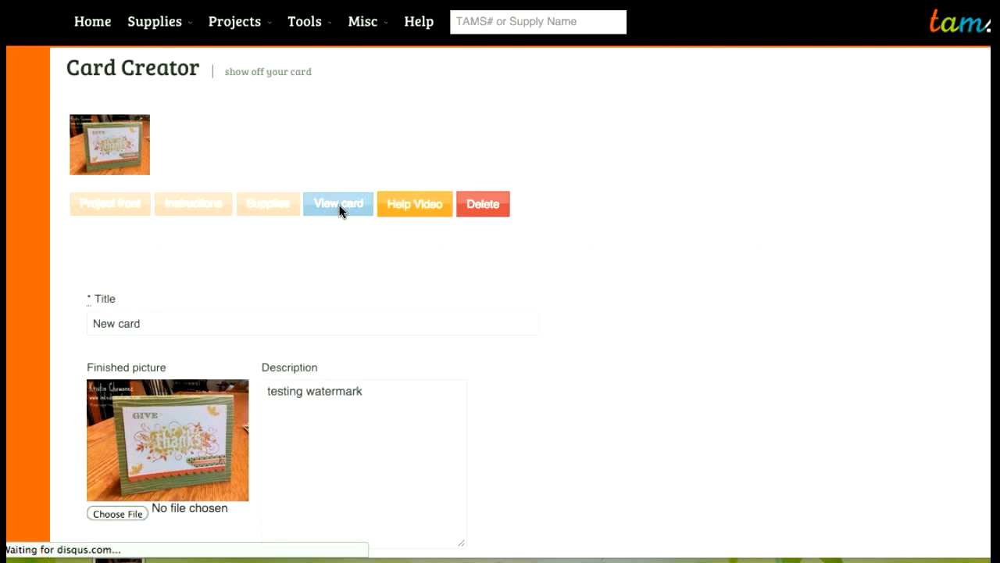
Download New card's light-watermarked photo from its public page and dismiss the download notice
{"action": "left_click", "coordinate": [337, 203]}
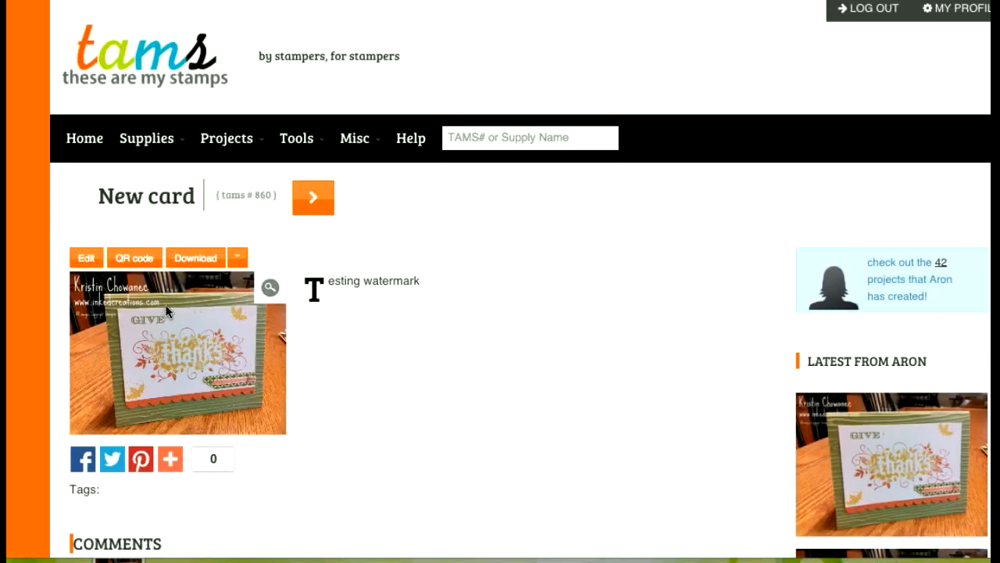
{"action": "left_click", "coordinate": [238, 257]}
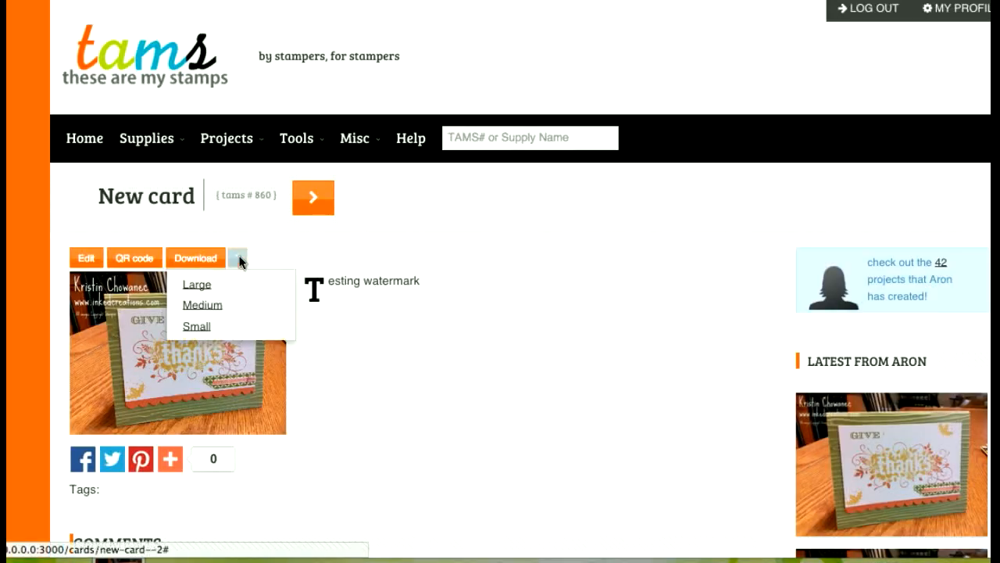
{"action": "mouse_move", "coordinate": [202, 305]}
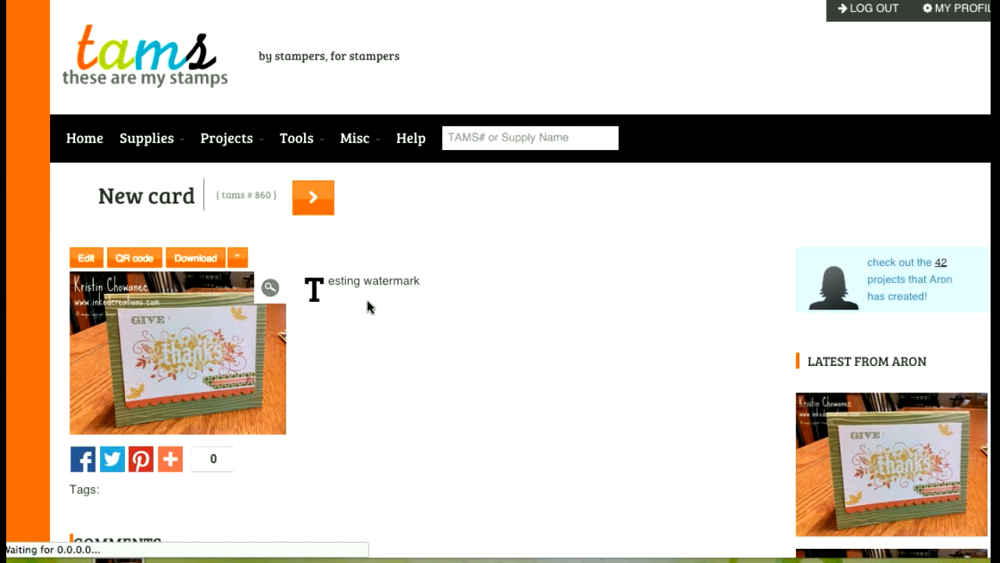
{"action": "left_click", "coordinate": [194, 257]}
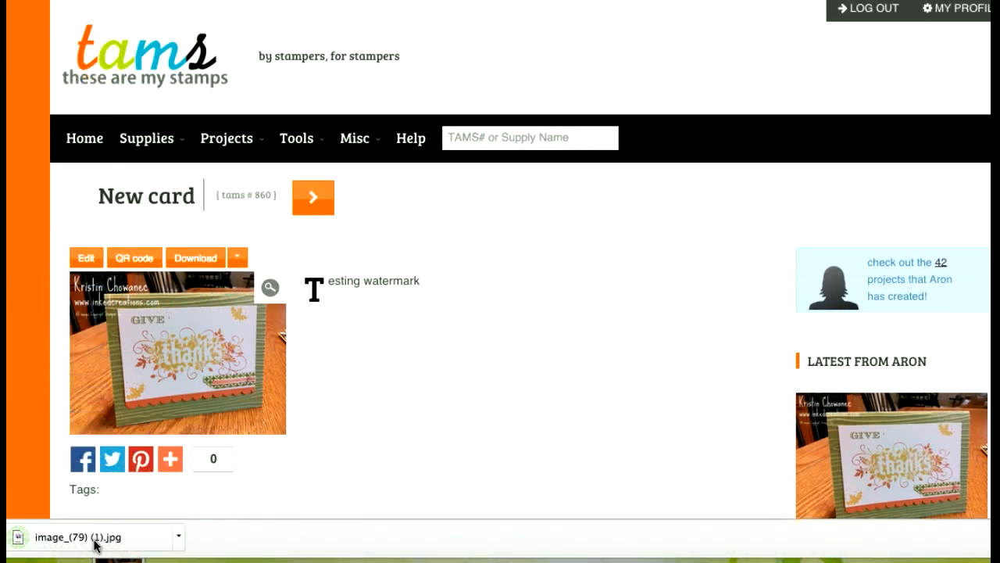
{"action": "mouse_move", "coordinate": [316, 357]}
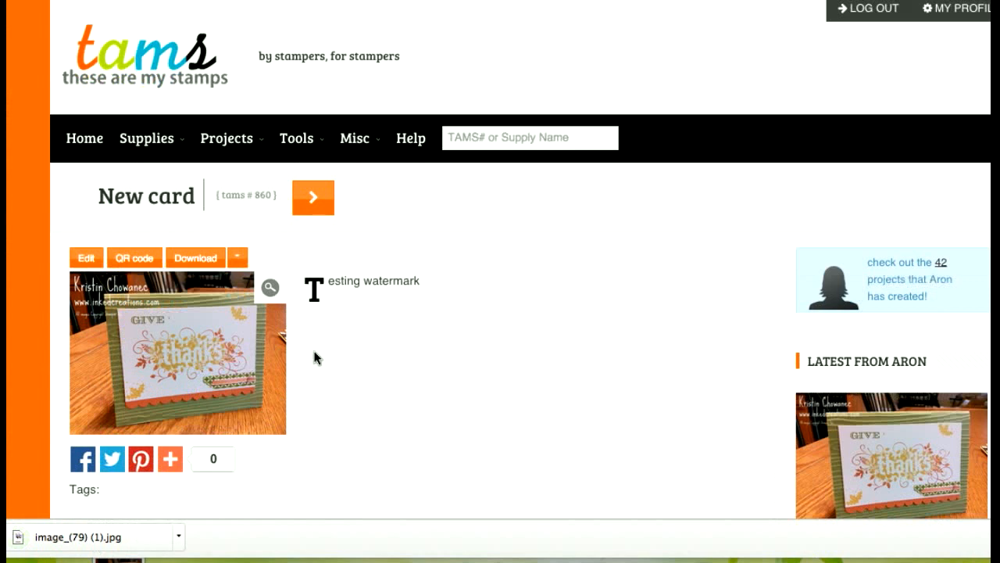
{"action": "left_click", "coordinate": [269, 287]}
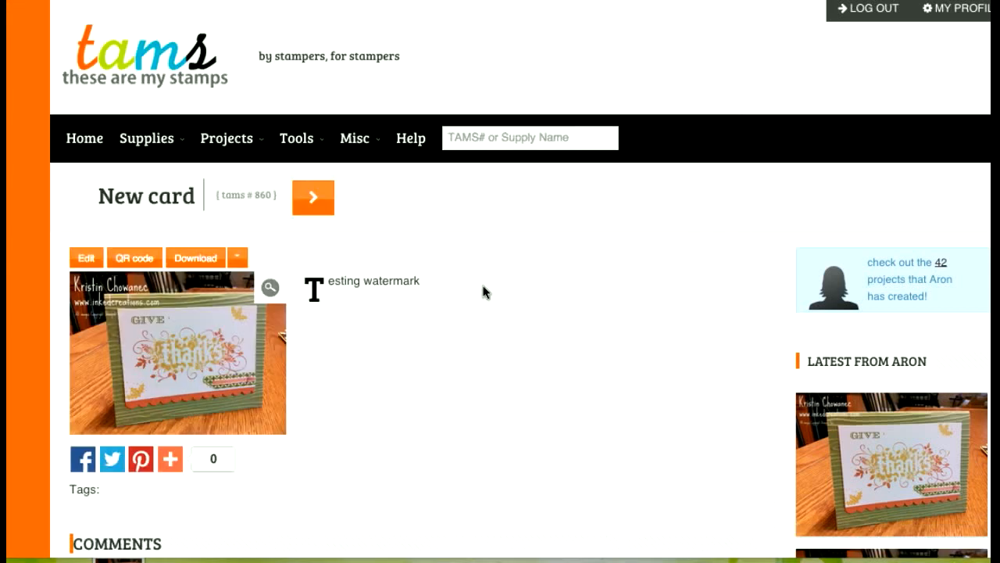
{"action": "mouse_move", "coordinate": [479, 303]}
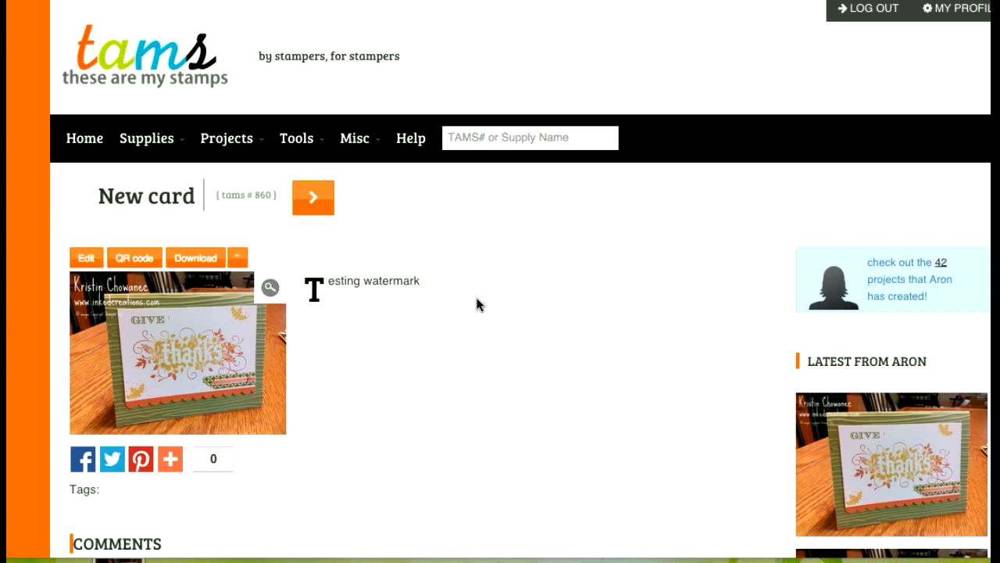
{"action": "mouse_move", "coordinate": [428, 313]}
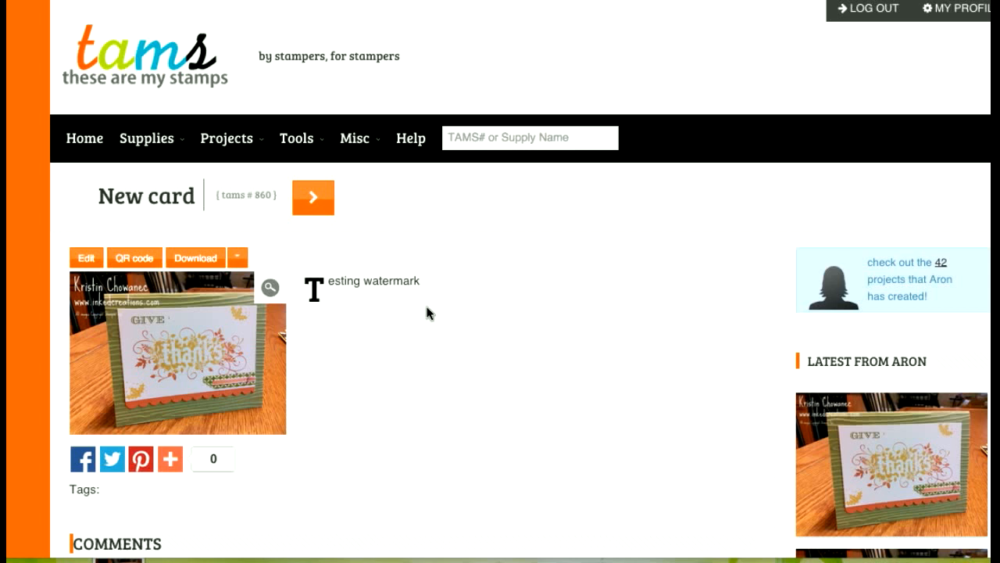
{"action": "mouse_move", "coordinate": [311, 139]}
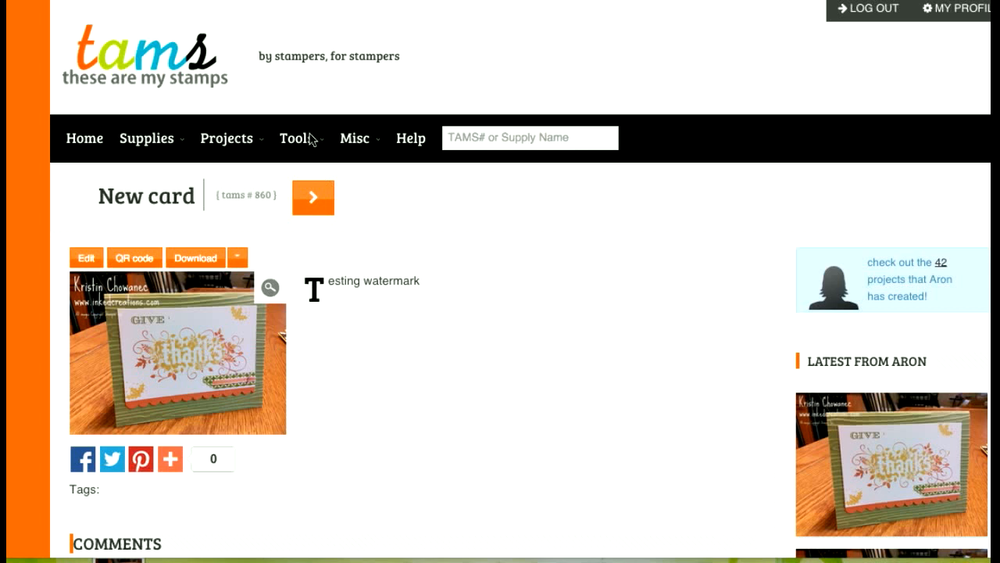
In Tools > Watermark Helper, load image (79).jpg with Dark Watermark at Bottom Right
{"action": "left_click", "coordinate": [296, 137]}
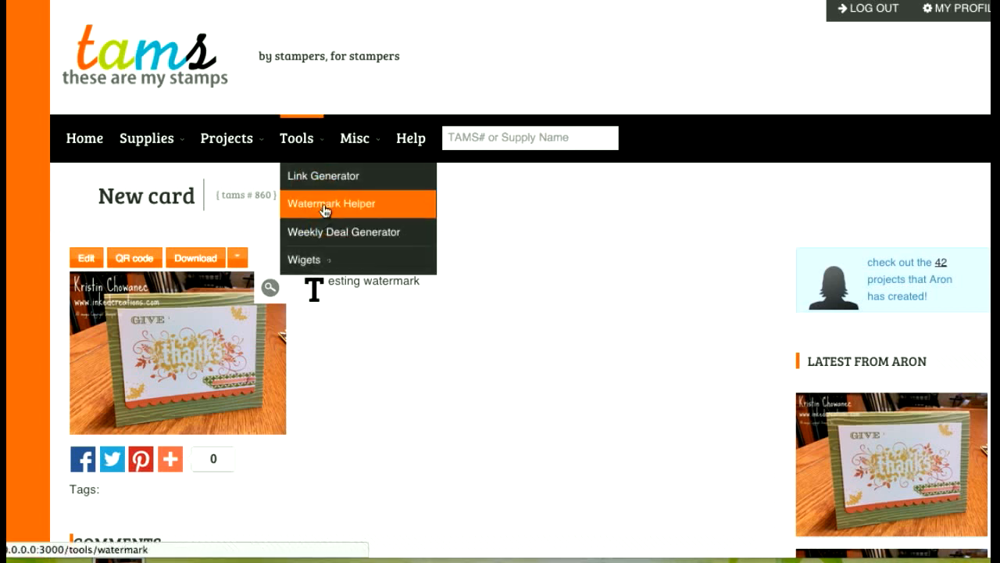
{"action": "left_click", "coordinate": [329, 204]}
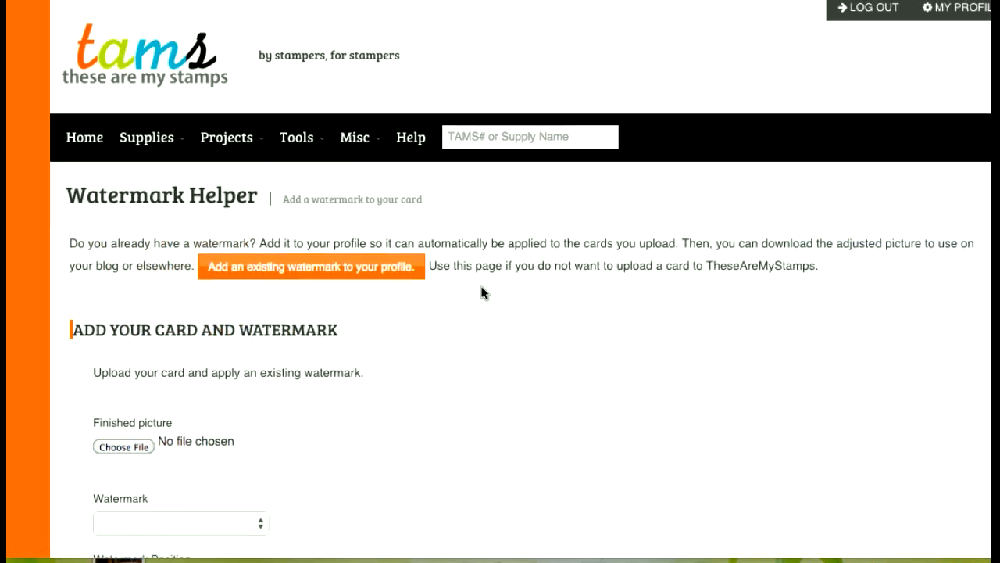
{"action": "scroll", "scroll_direction": "down", "scroll_amount": 3}
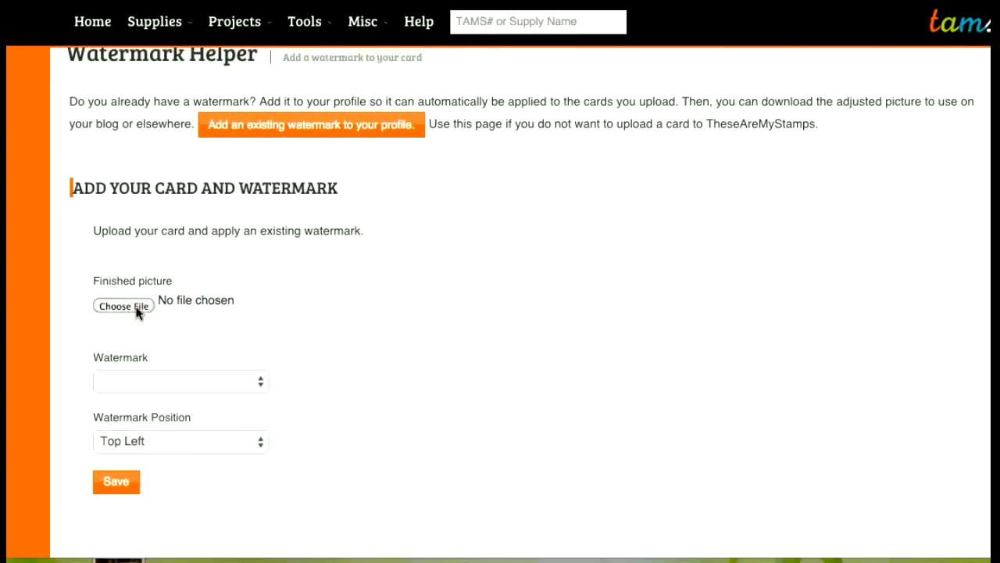
{"action": "left_click", "coordinate": [123, 306]}
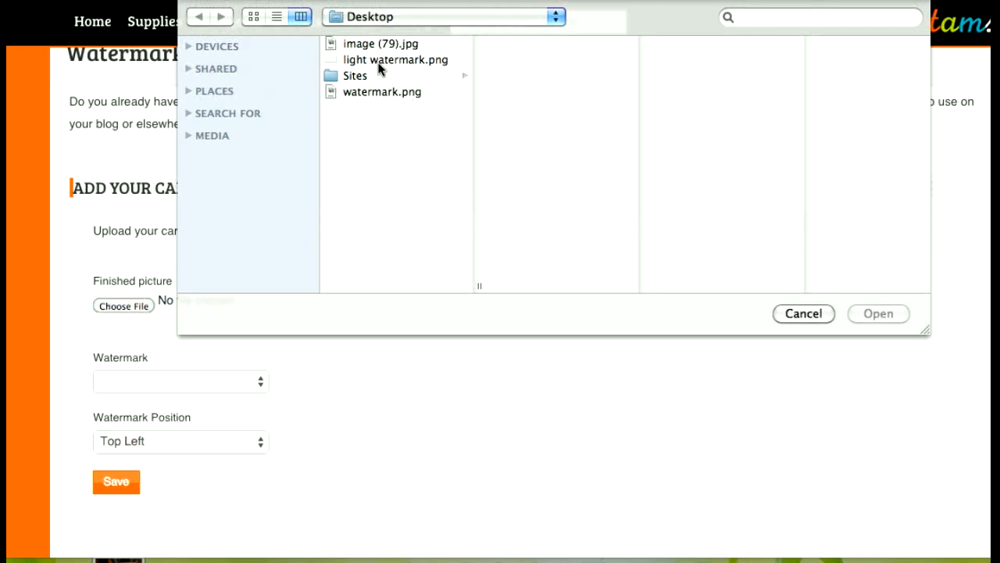
{"action": "left_click", "coordinate": [877, 314]}
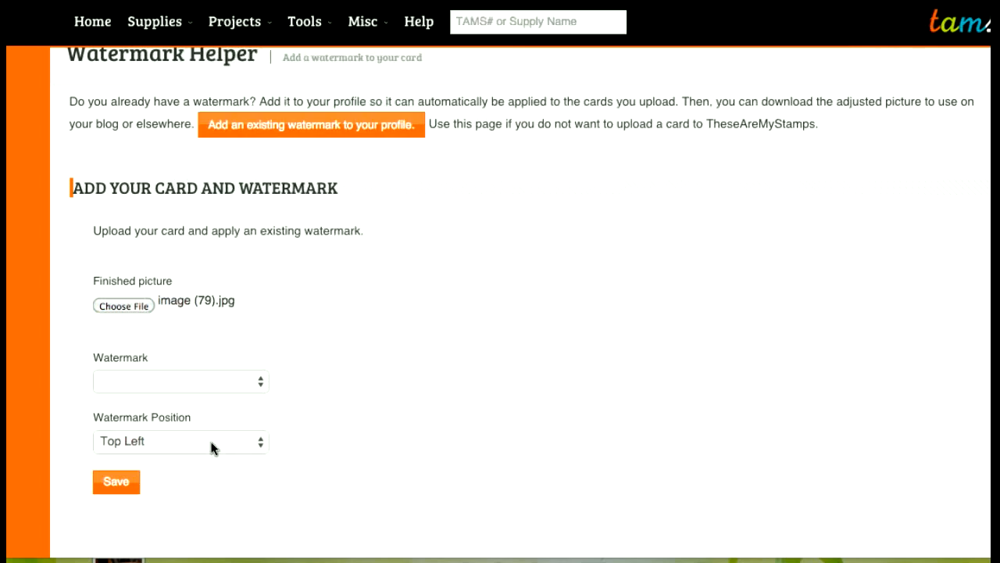
{"action": "left_click", "coordinate": [180, 441]}
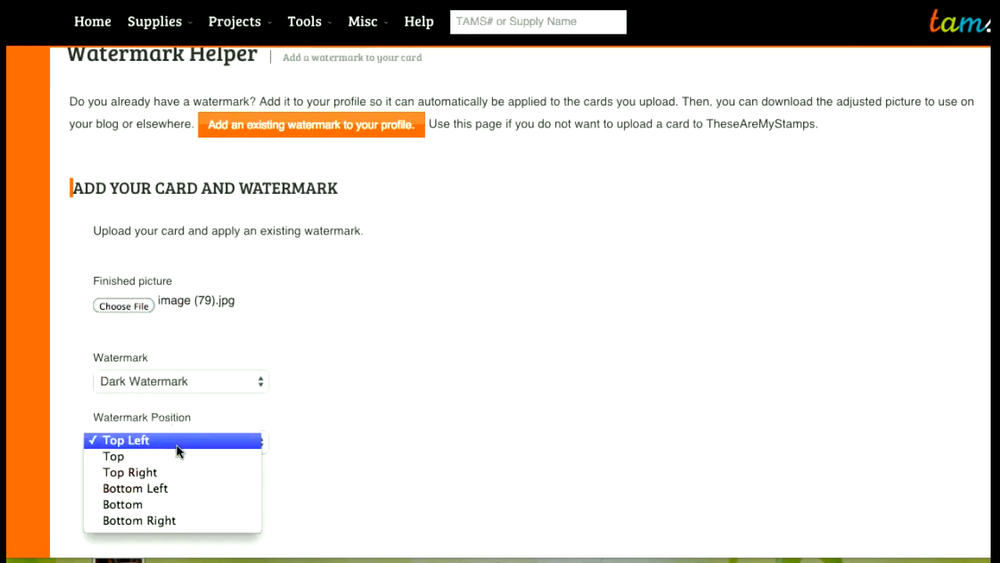
{"action": "left_click", "coordinate": [139, 520]}
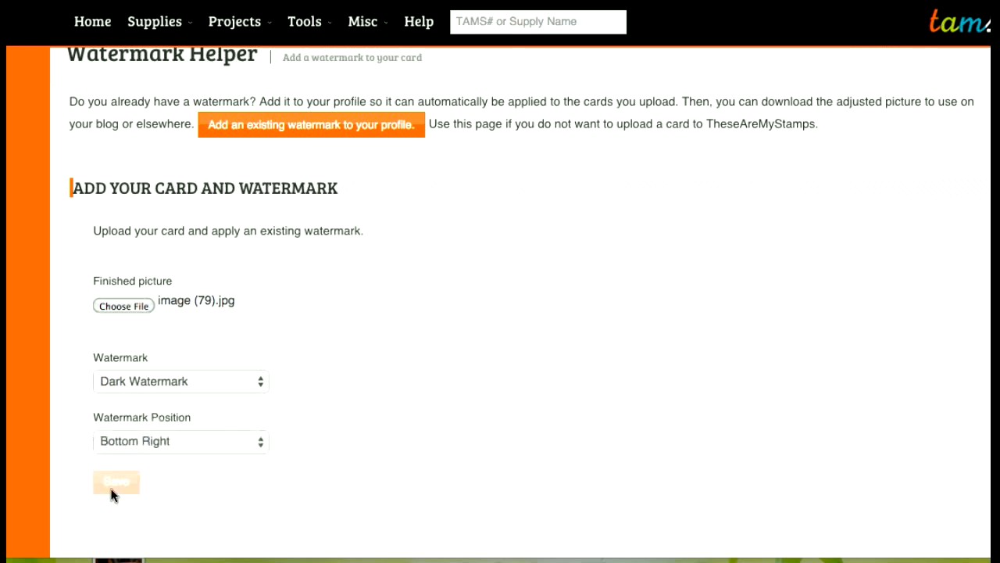
Save the Watermark Helper form and scroll to the large, medium and small downloads
{"action": "left_click", "coordinate": [116, 482]}
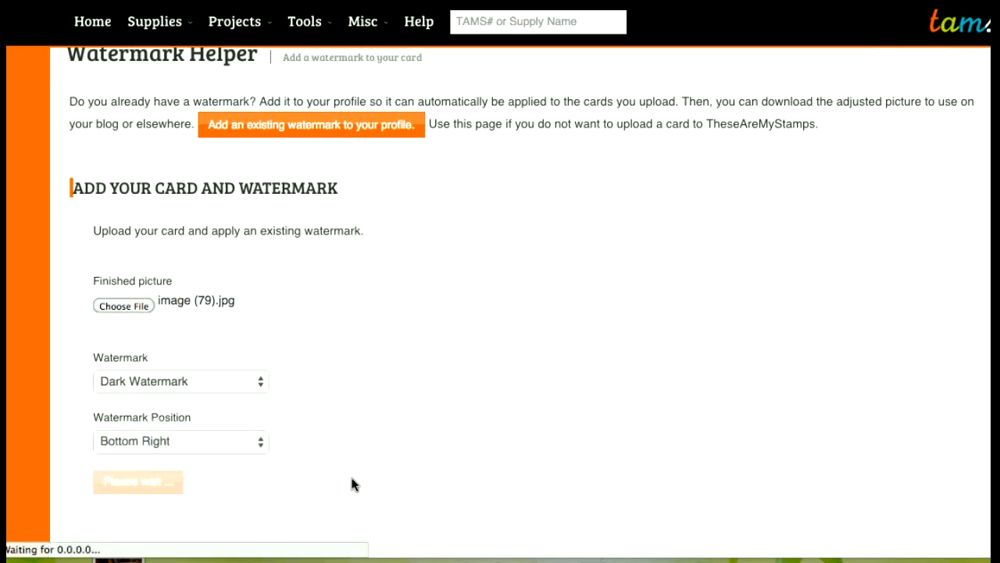
{"action": "mouse_move", "coordinate": [476, 435]}
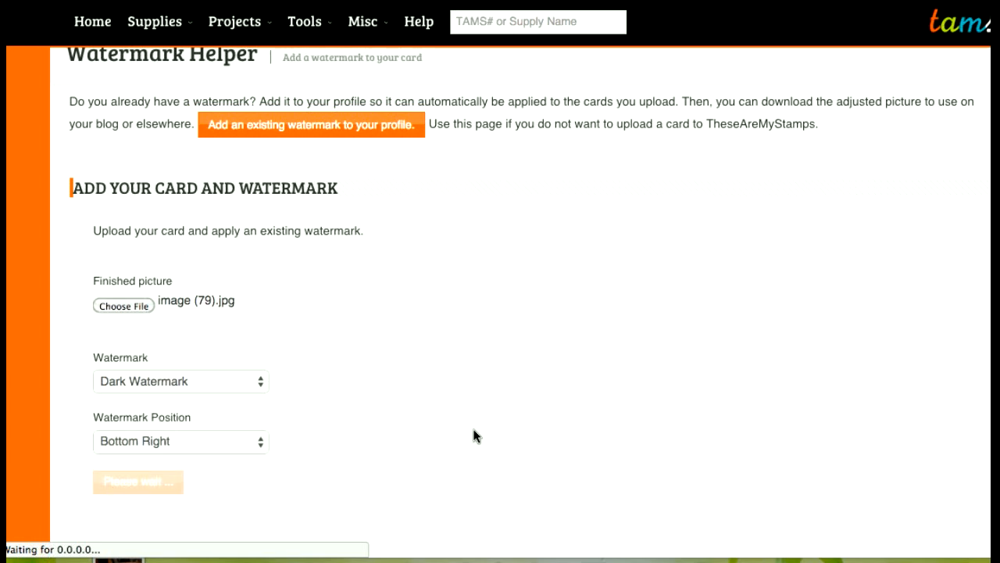
{"action": "mouse_move", "coordinate": [483, 429]}
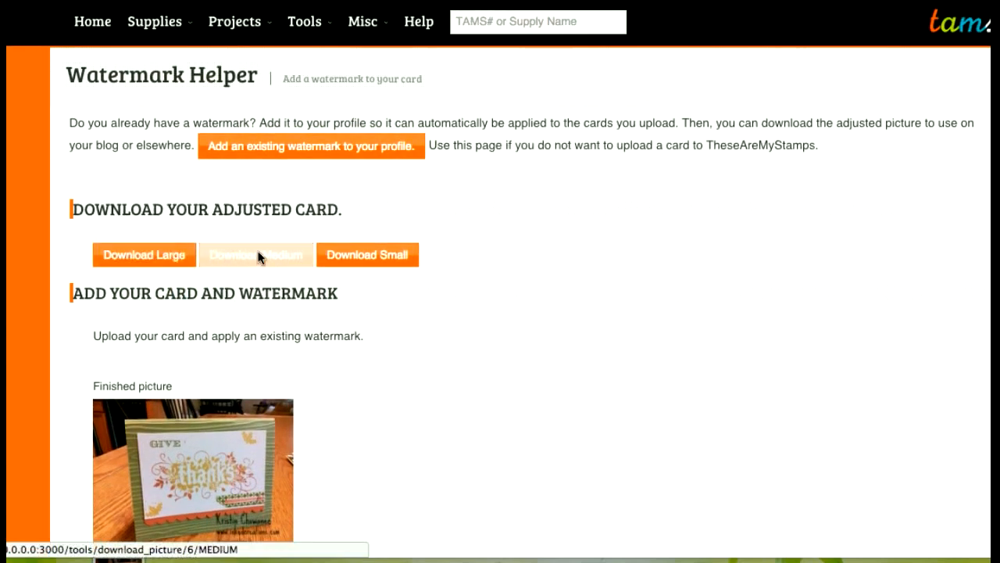
{"action": "mouse_move", "coordinate": [323, 259]}
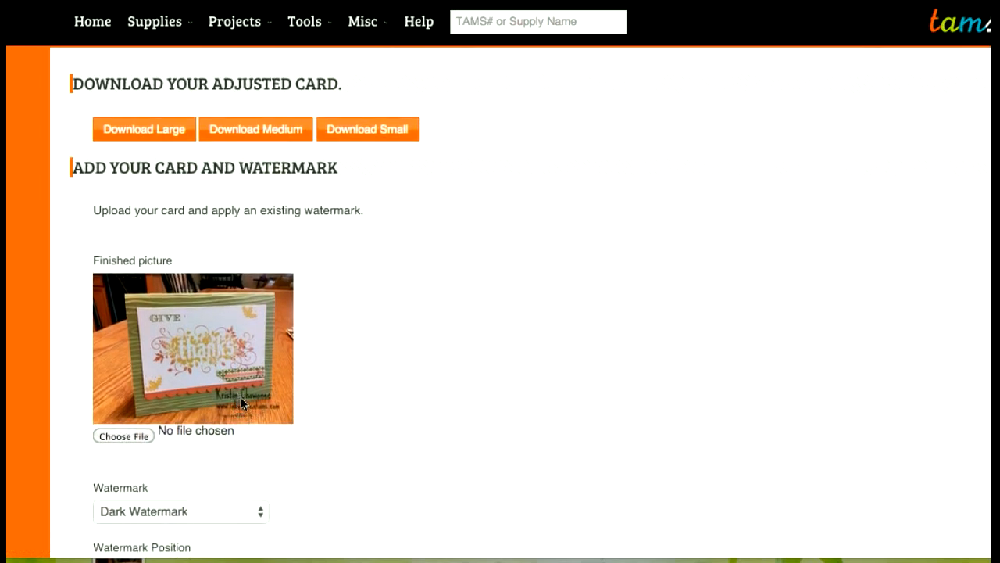
{"action": "scroll", "scroll_direction": "down", "scroll_amount": 3}
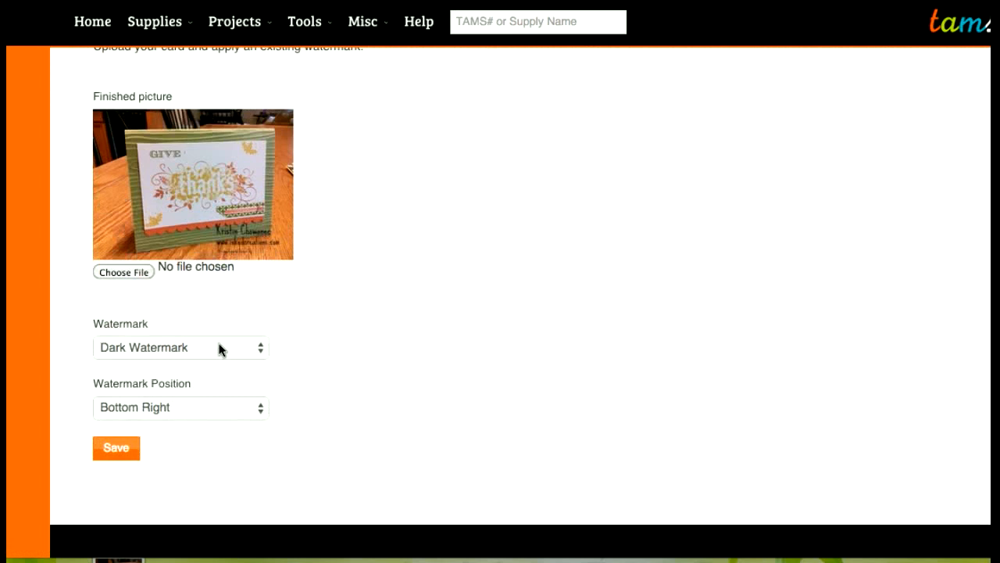
{"action": "mouse_move", "coordinate": [229, 418]}
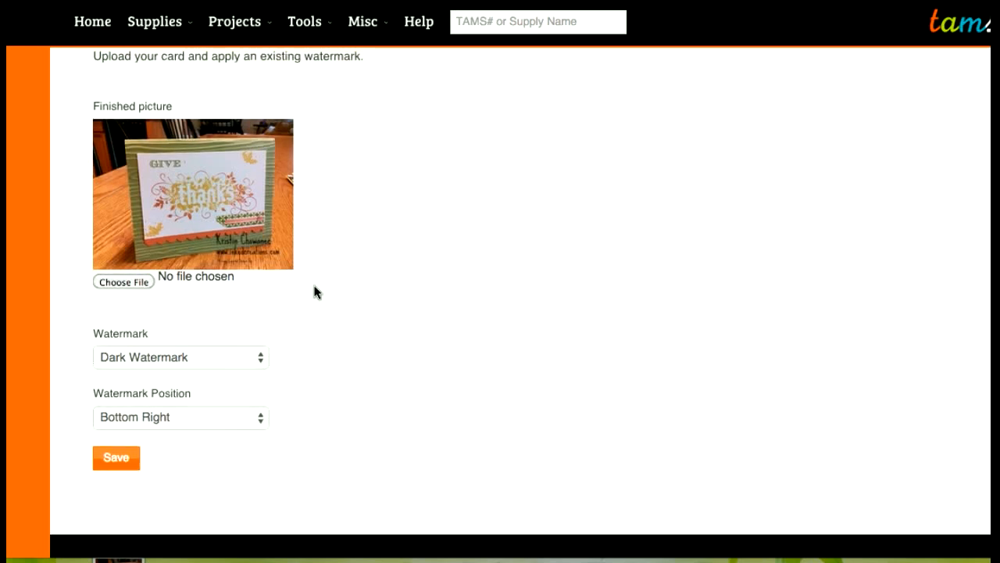
{"action": "left_click", "coordinate": [122, 281]}
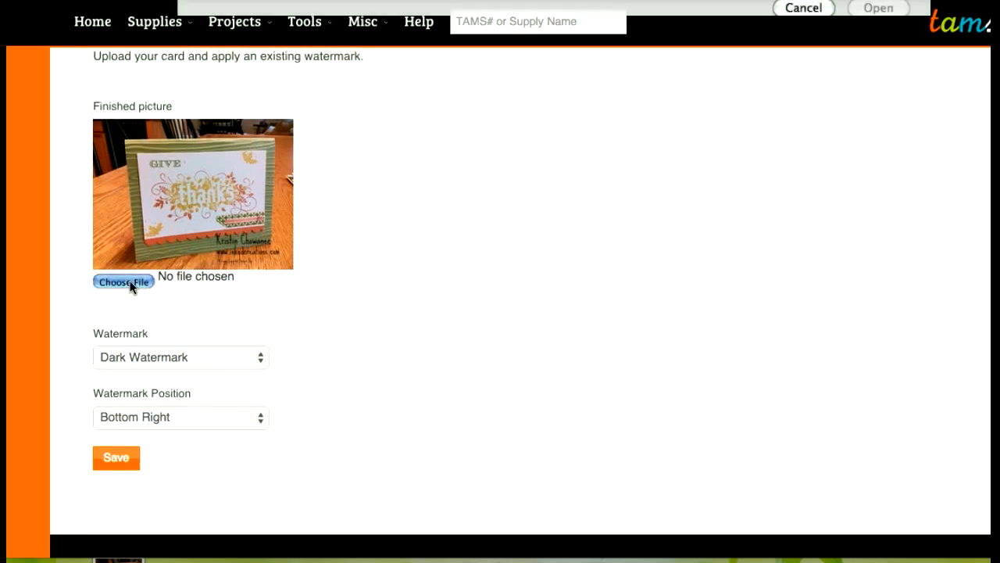
{"action": "left_click", "coordinate": [122, 282]}
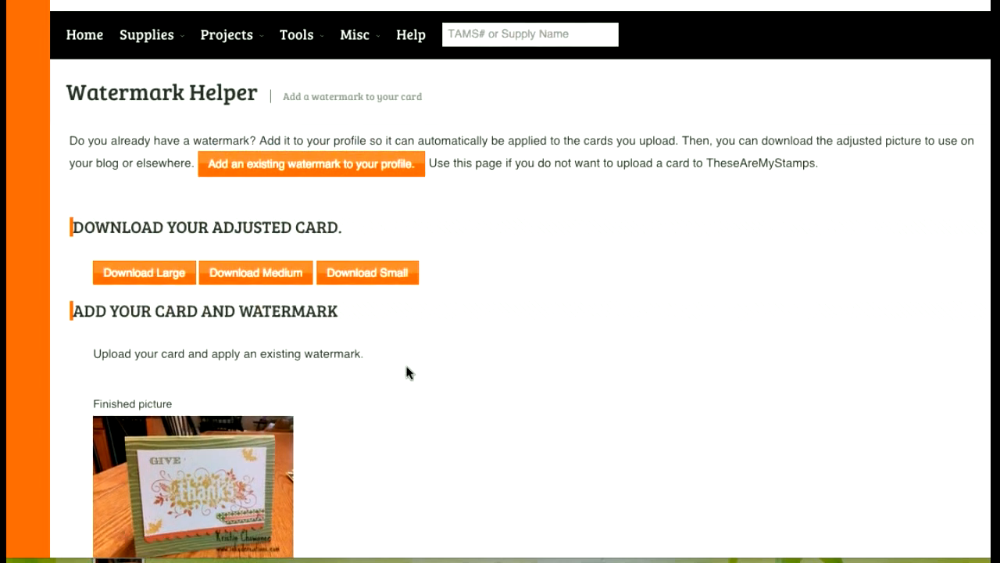
{"action": "mouse_move", "coordinate": [415, 373]}
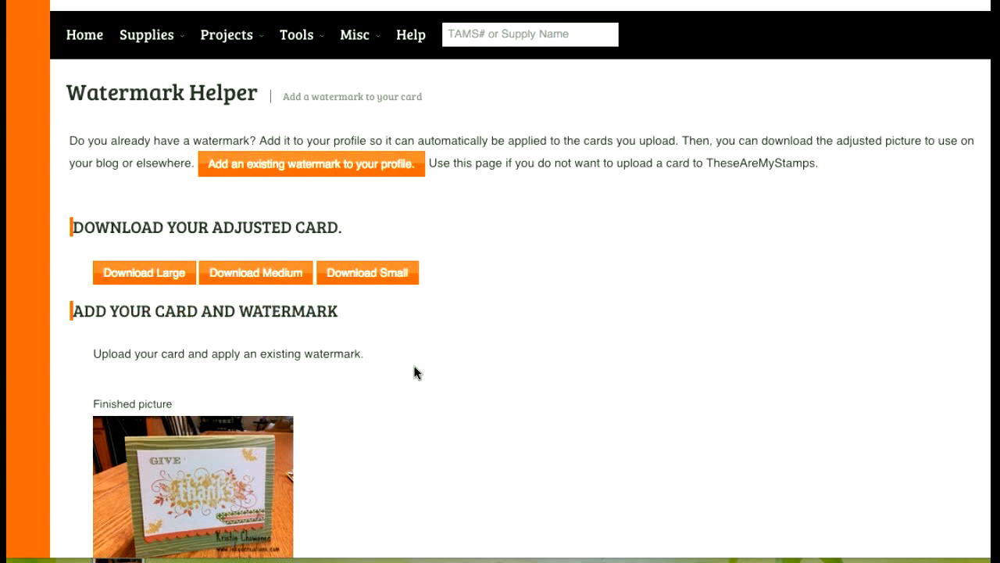
{"action": "mouse_move", "coordinate": [517, 354]}
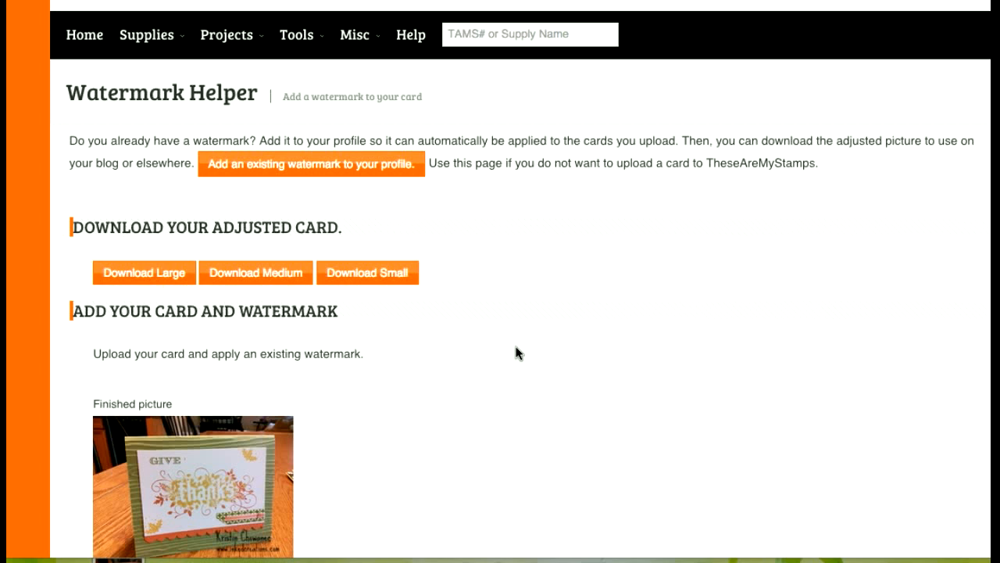